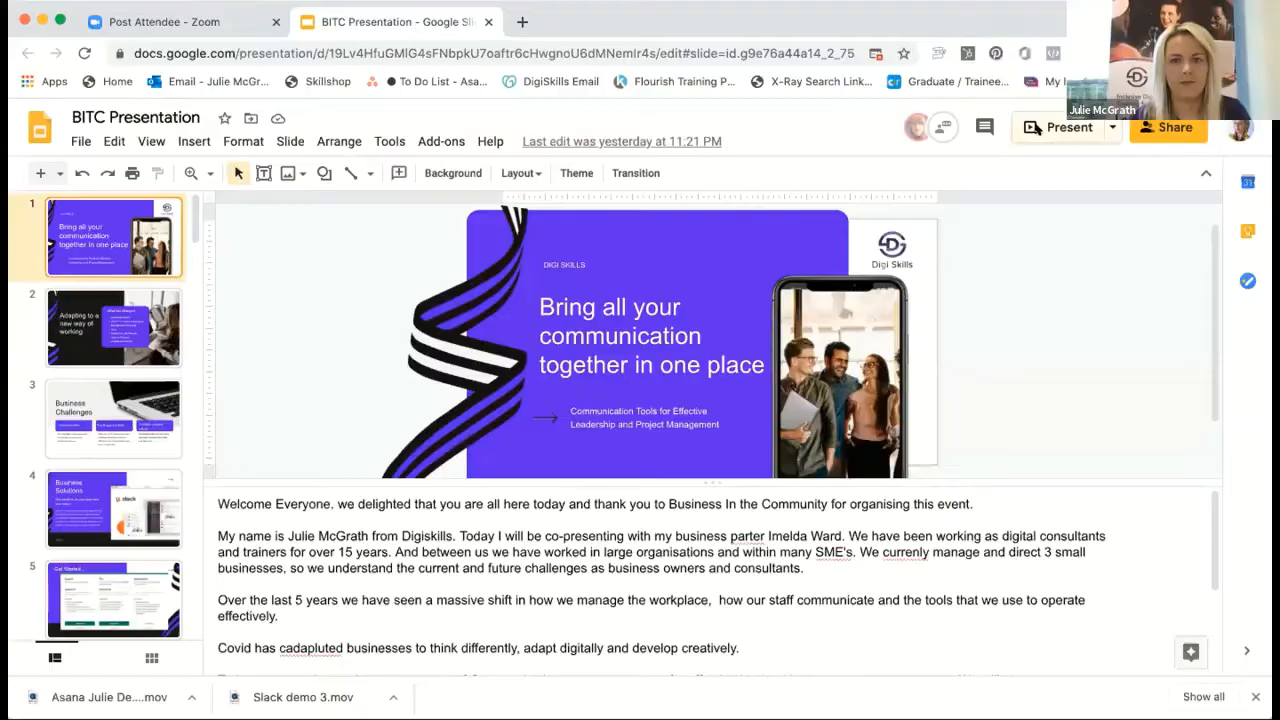
# Start the slideshow full screen from the title slide
pyautogui.click(1058, 128)
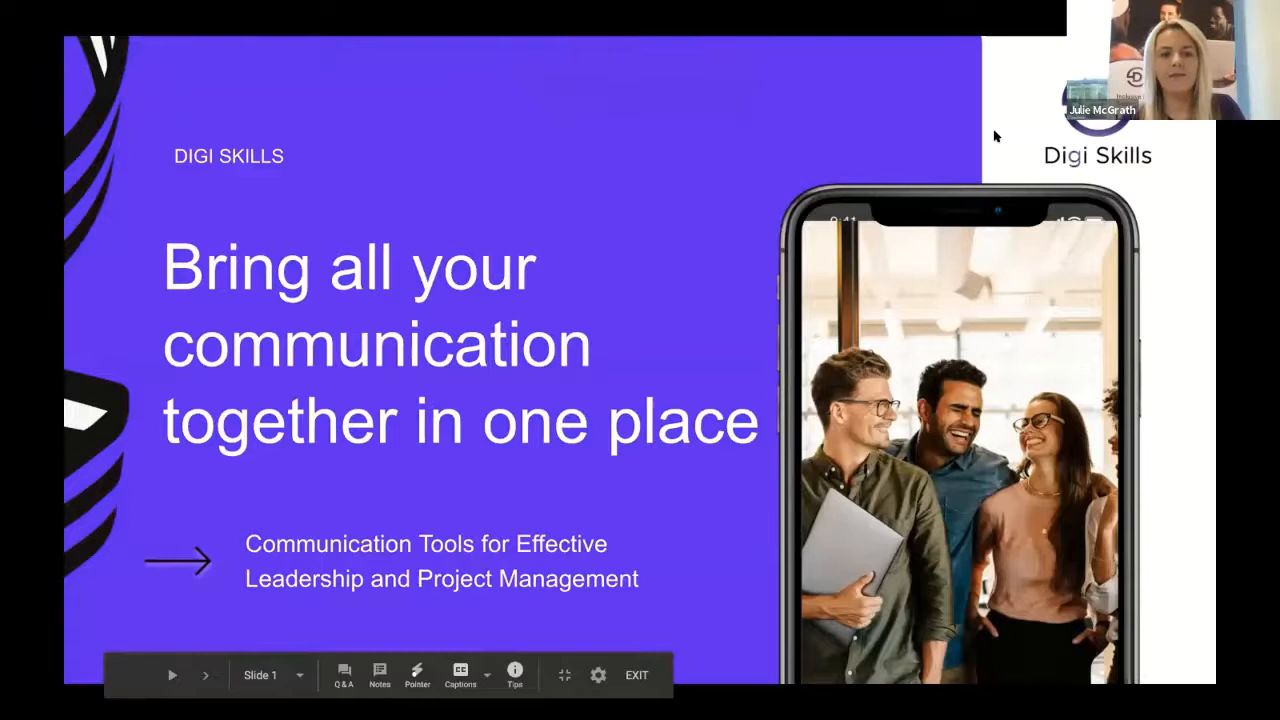
pyautogui.click(204, 676)
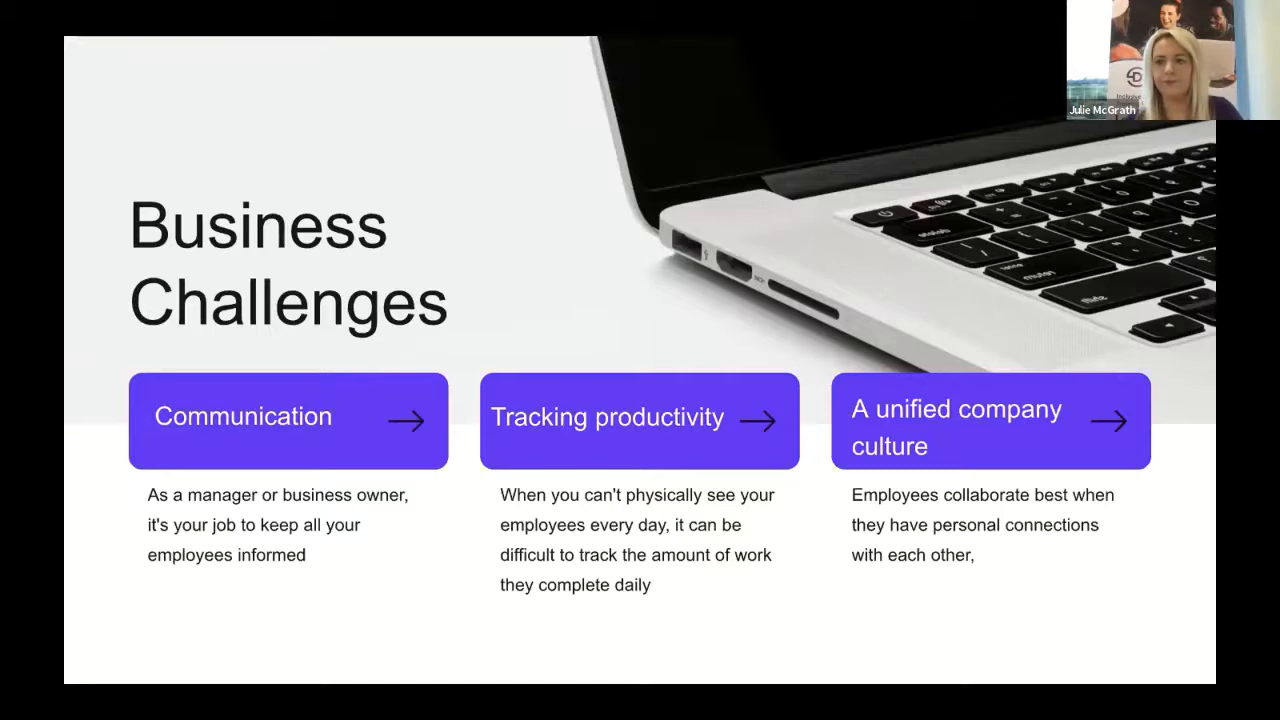
pyautogui.moveTo(880, 198)
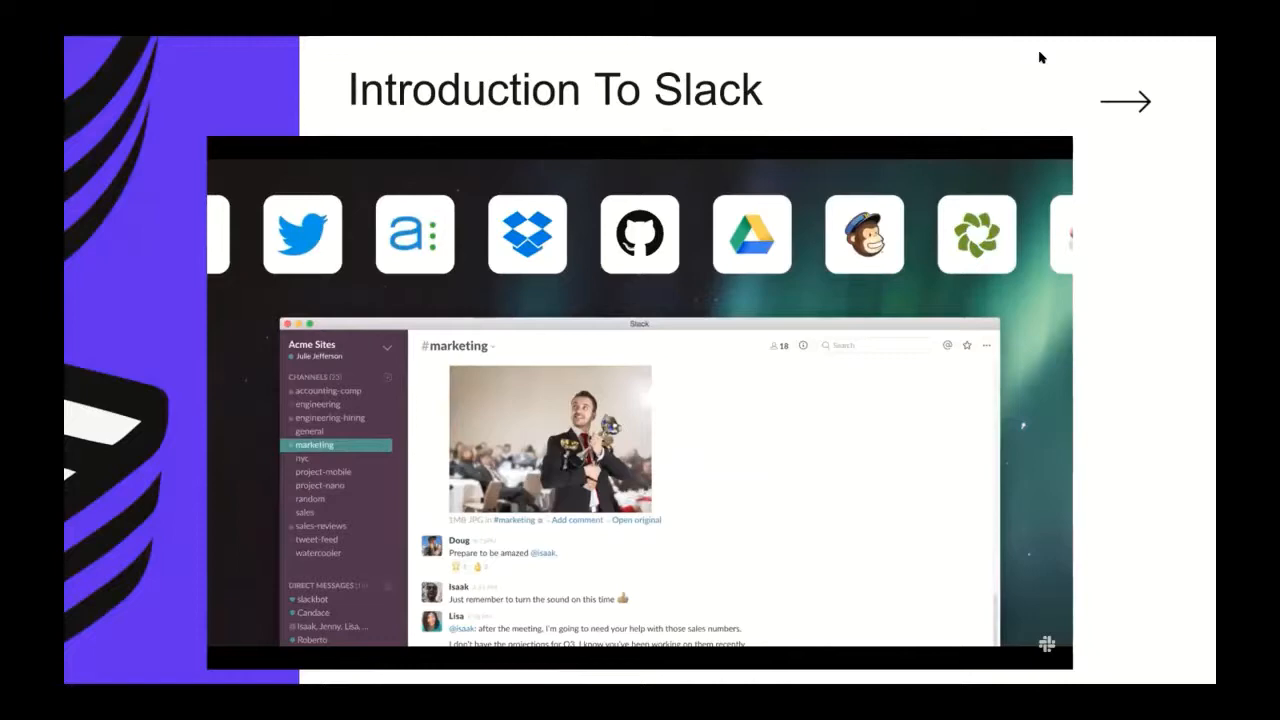
pyautogui.click(328, 390)
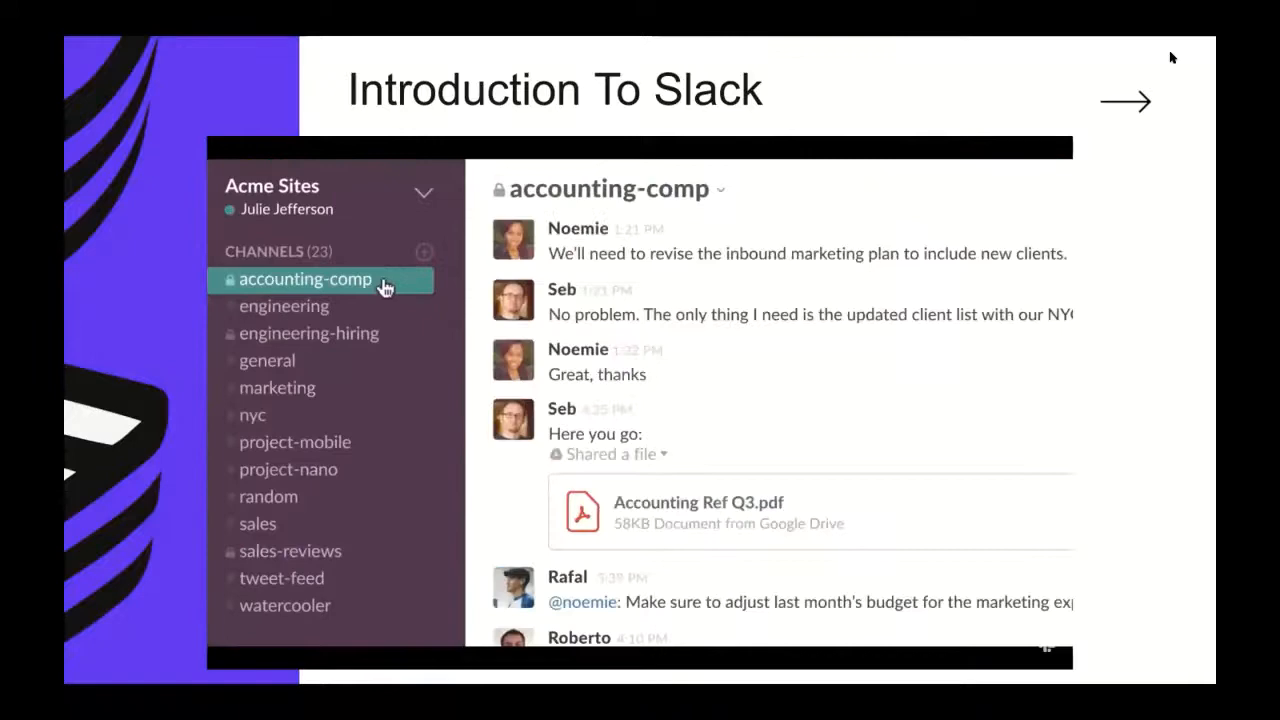
pyautogui.click(278, 482)
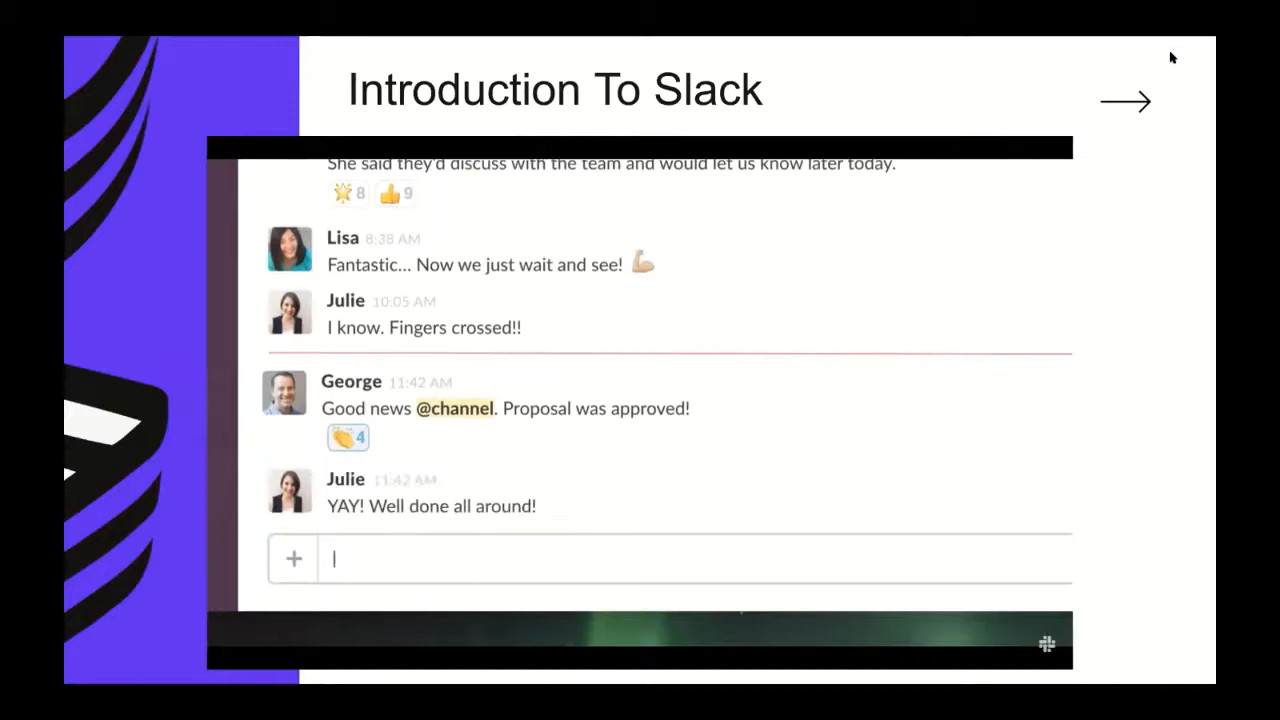
pyautogui.write('Yep, got them right h')
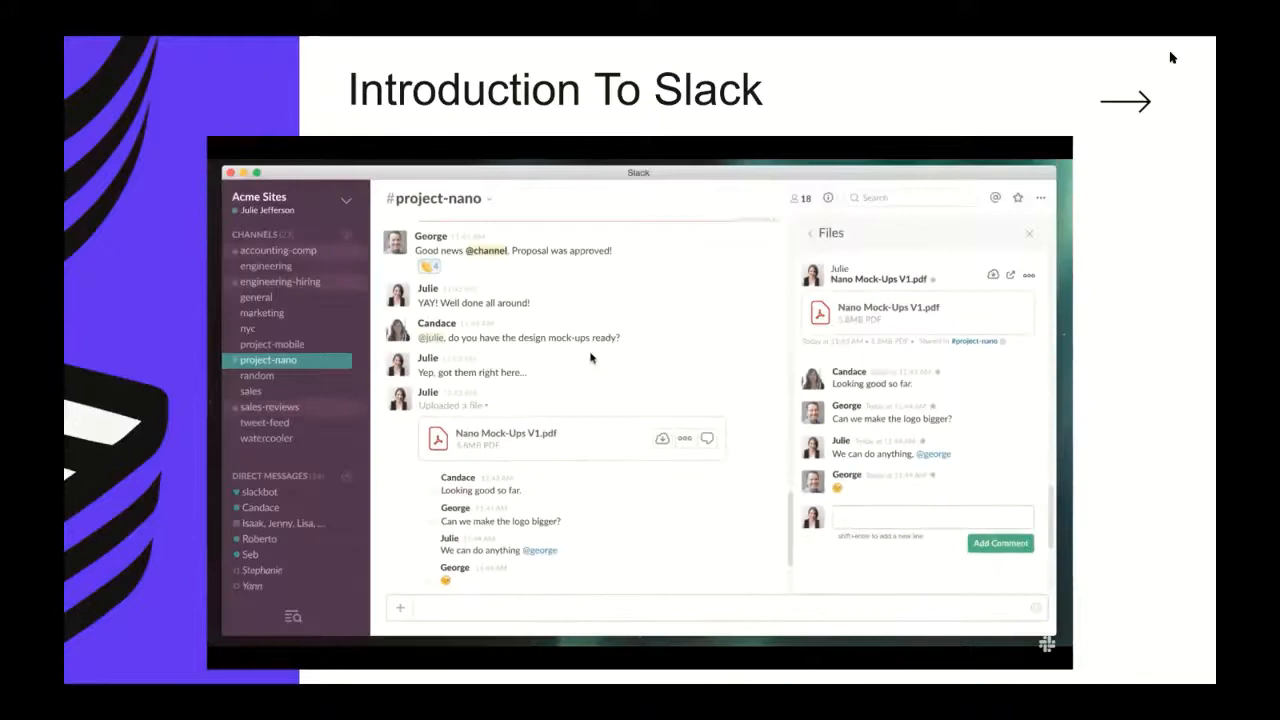
pyautogui.click(280, 280)
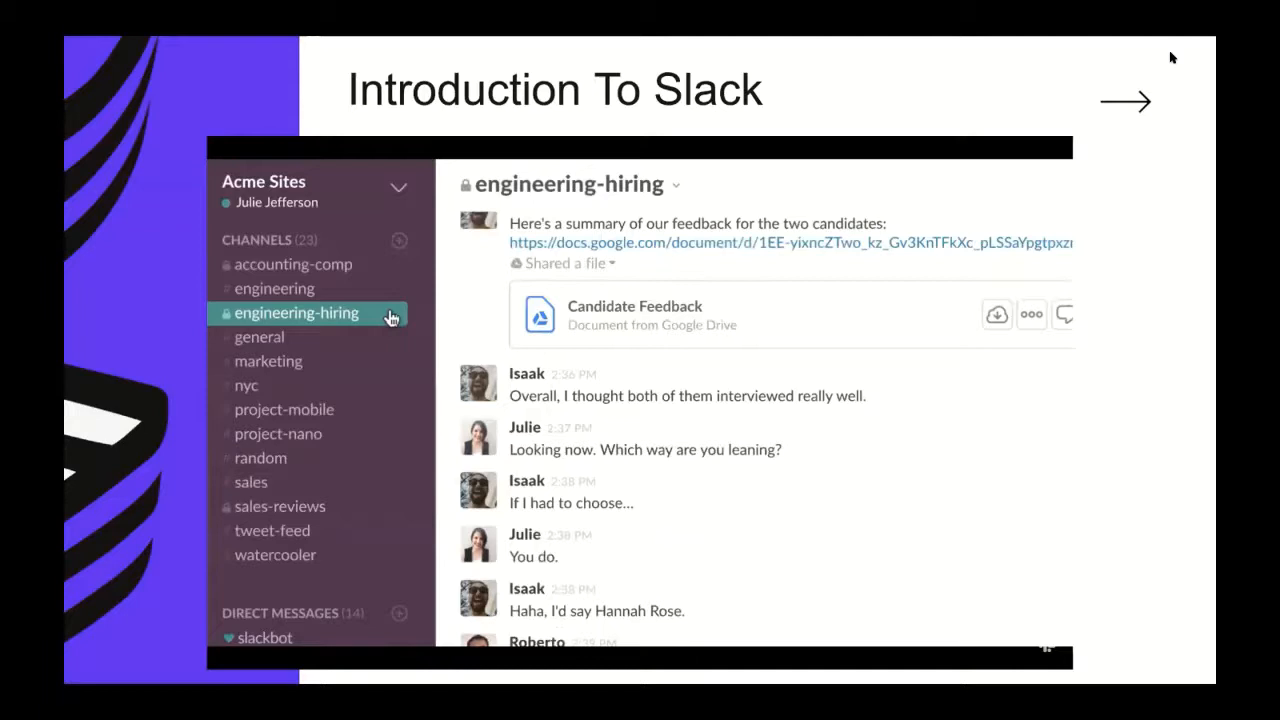
pyautogui.scroll(-3)
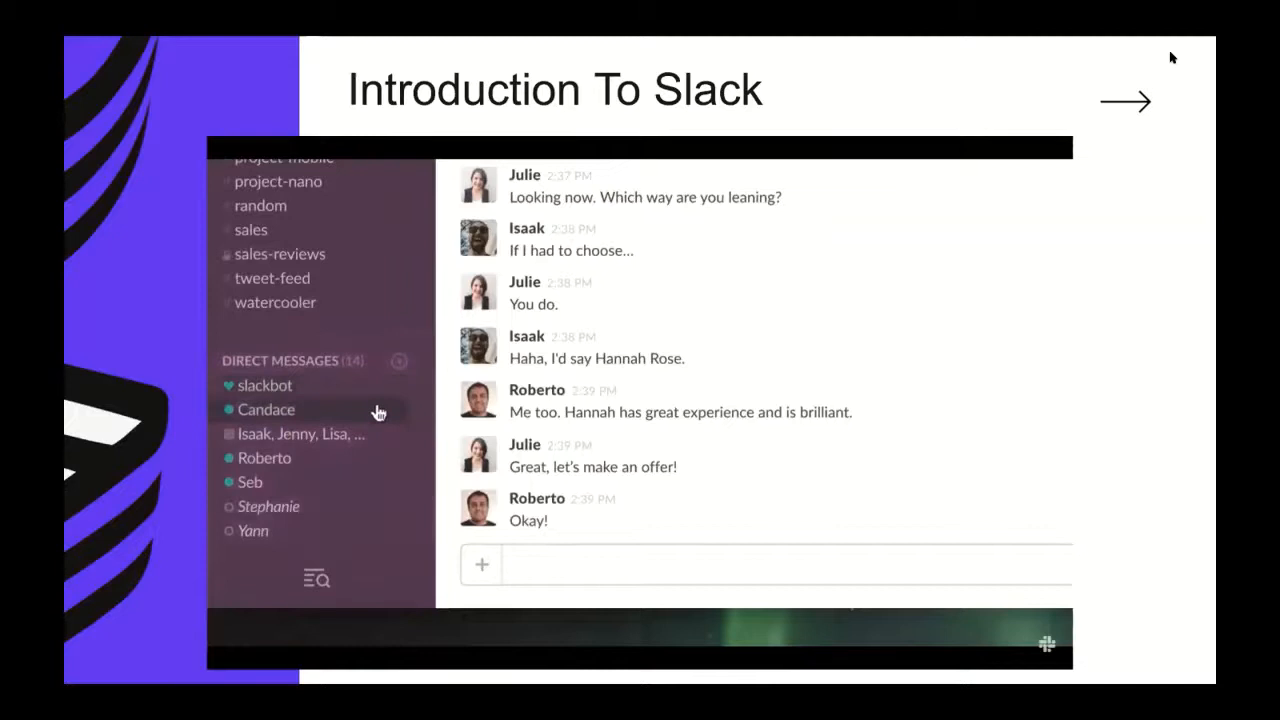
pyautogui.click(300, 432)
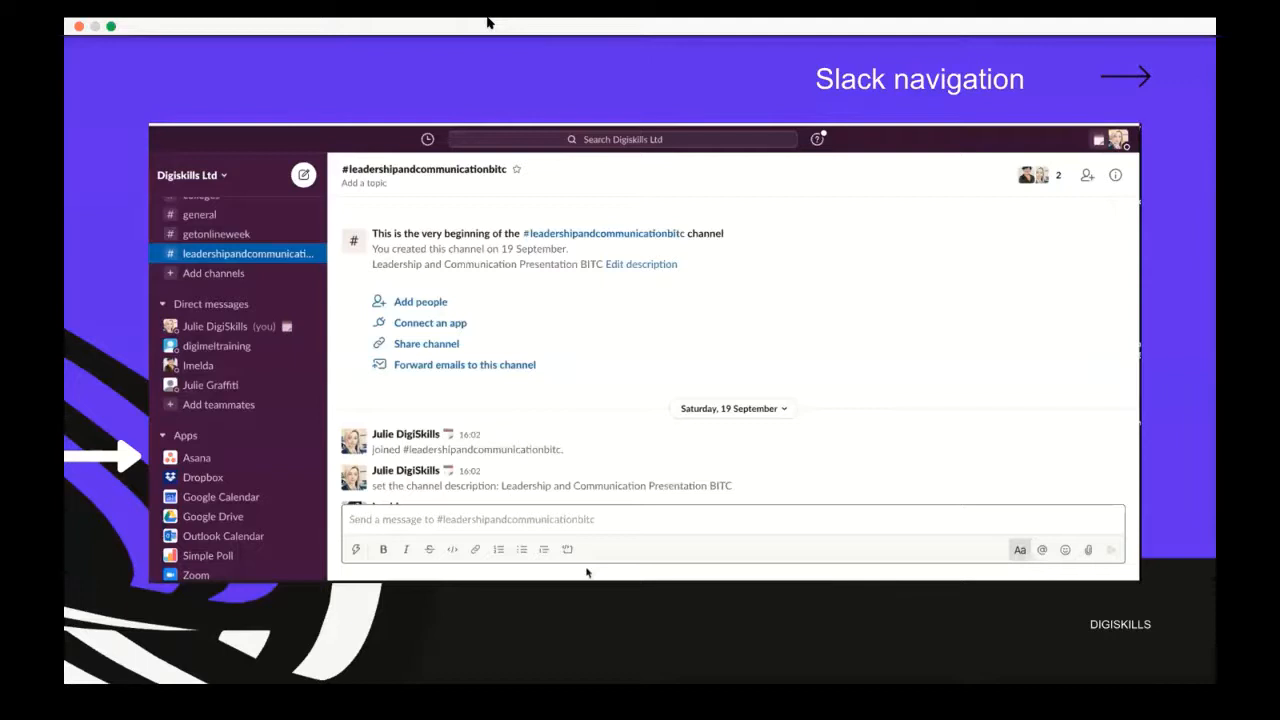
# Close the Add apps panel and return to the #leadershipandcommunicationbitc channel
pyautogui.scroll(3)
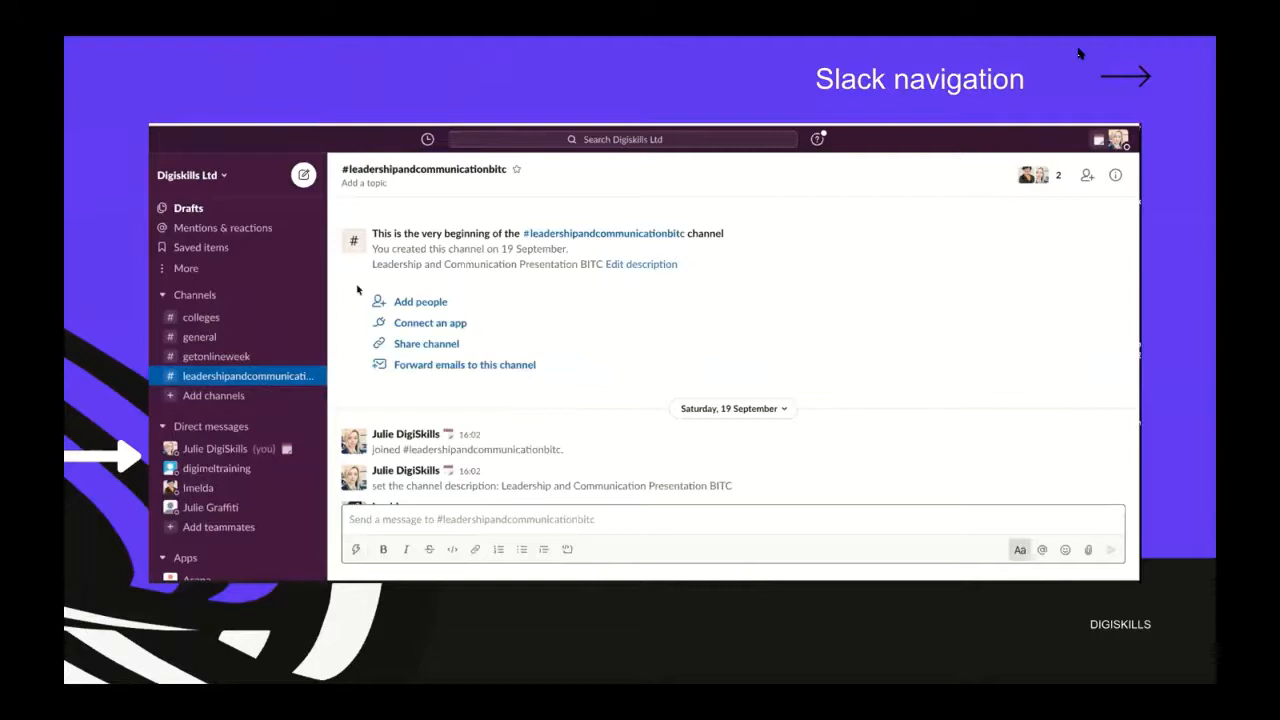
pyautogui.click(420, 300)
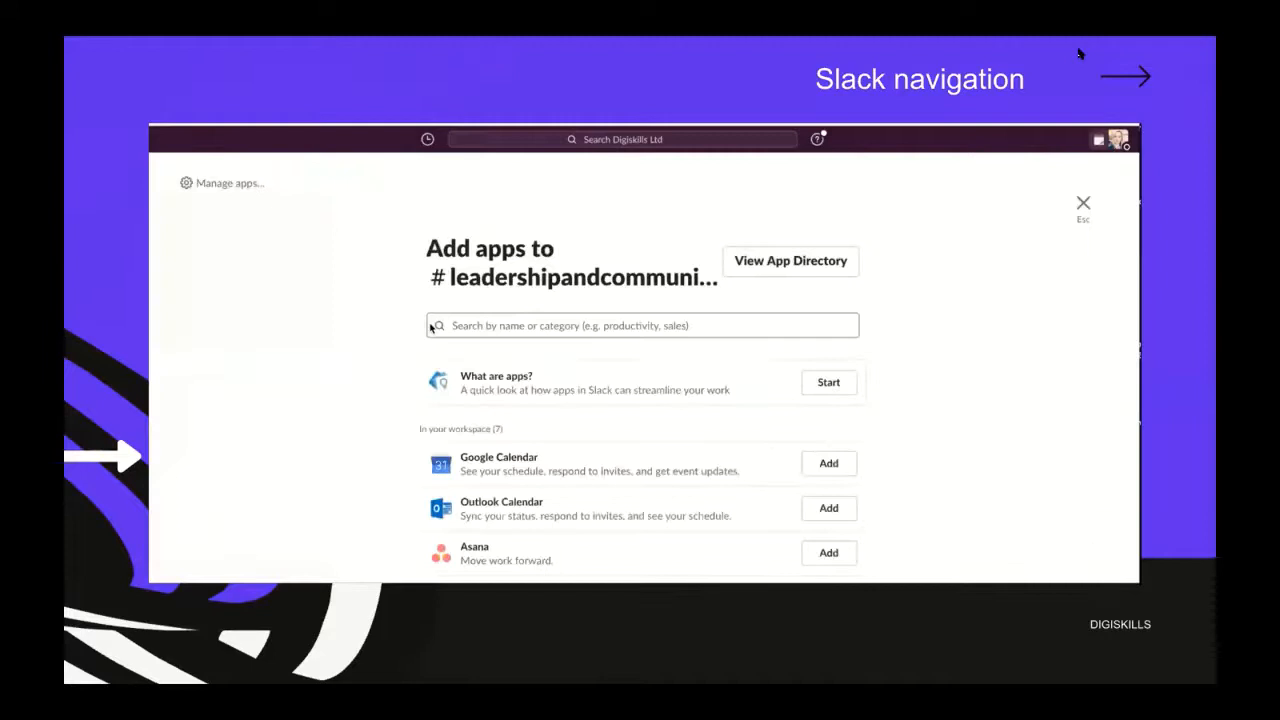
pyautogui.moveTo(980, 380)
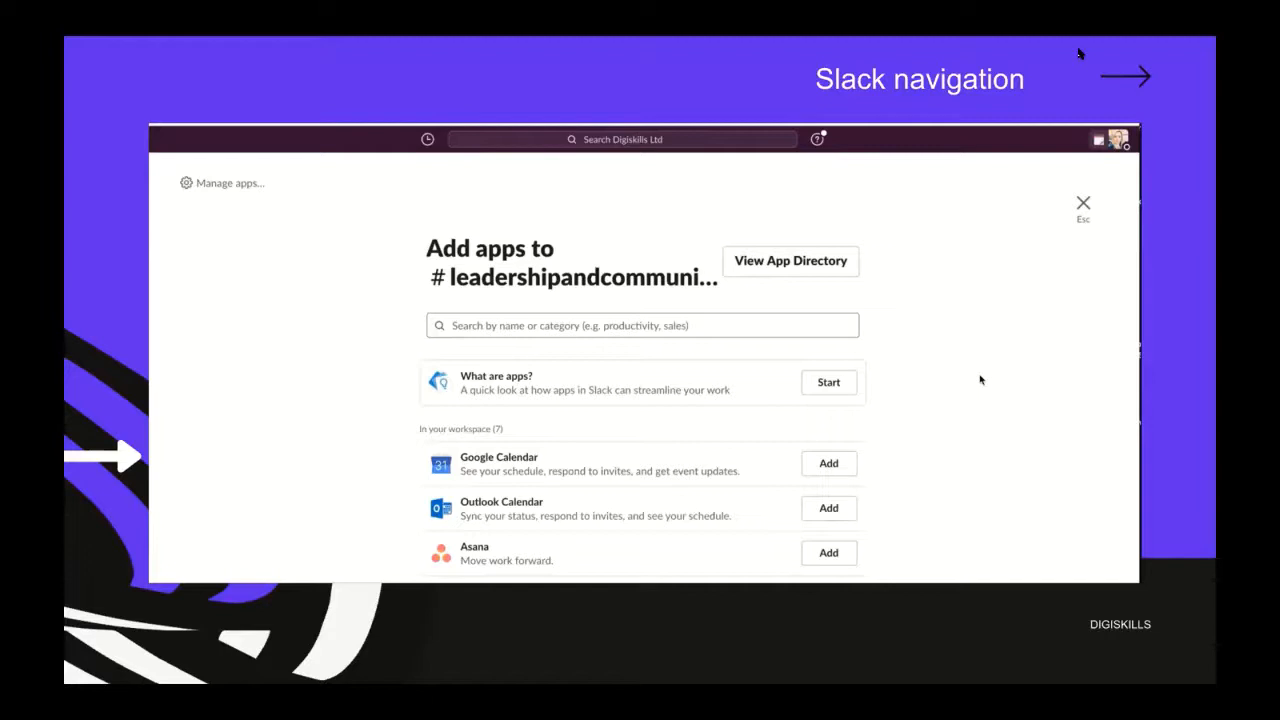
pyautogui.click(1084, 204)
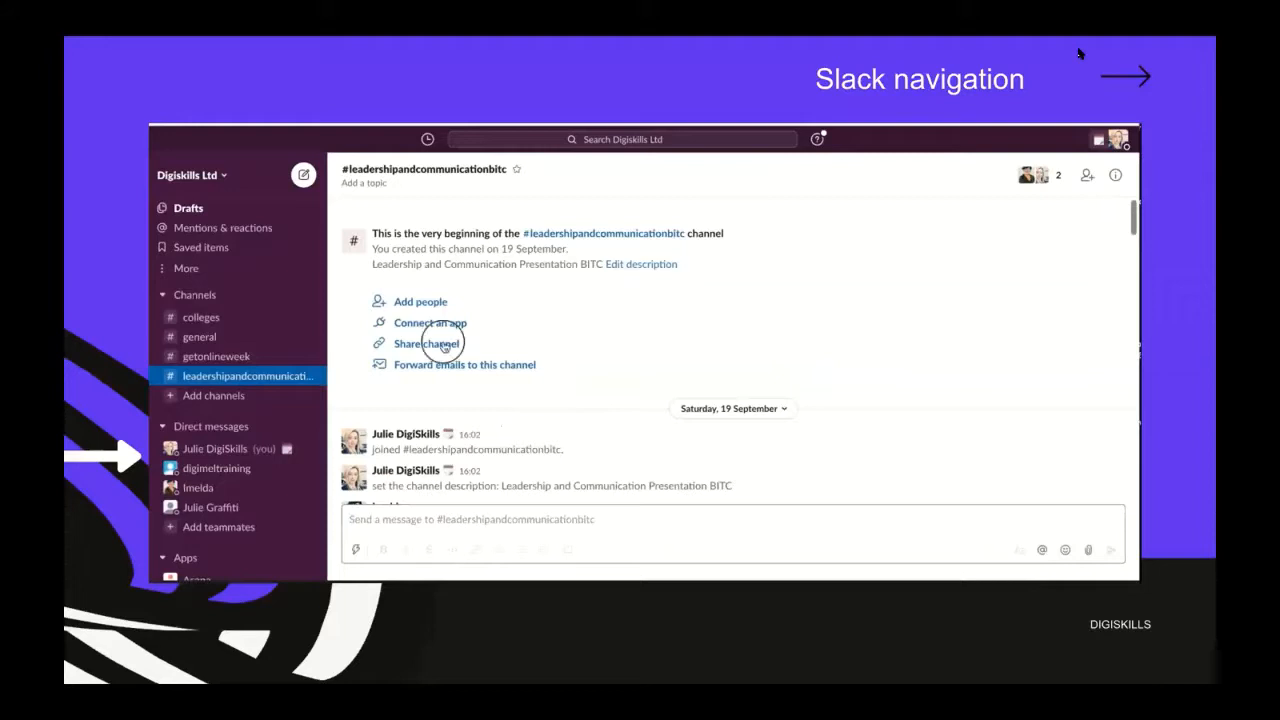
pyautogui.click(426, 344)
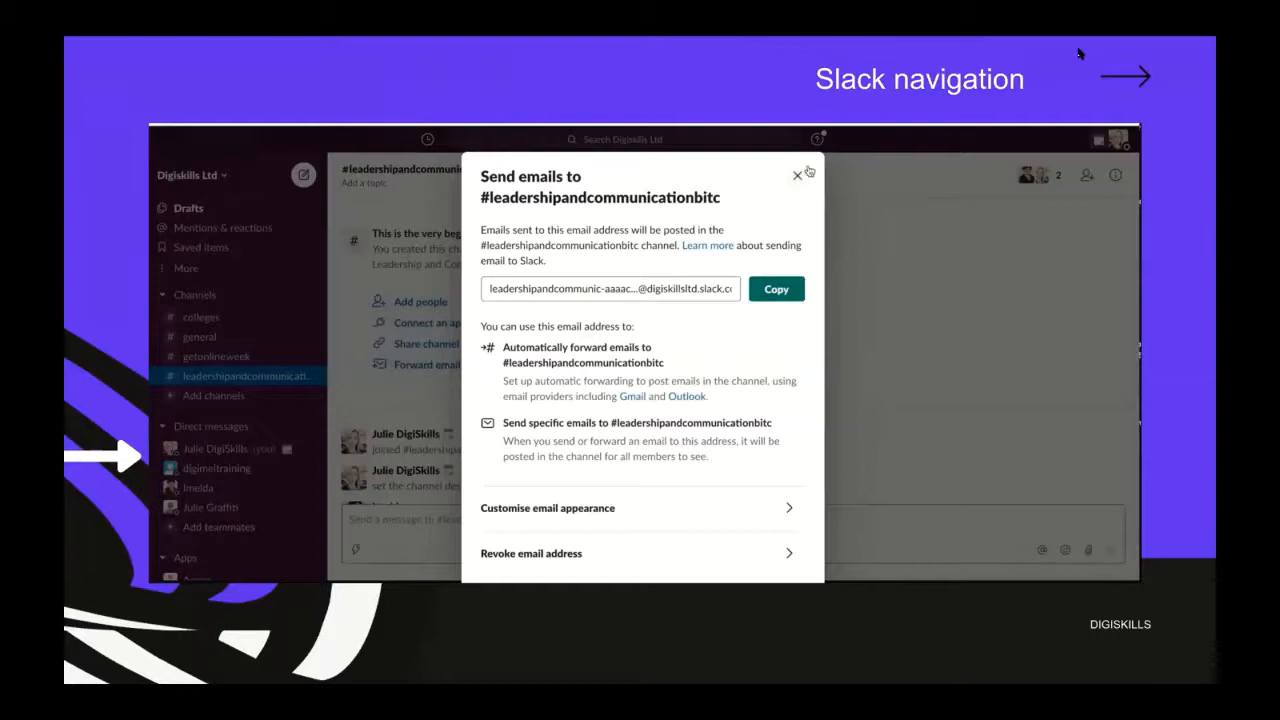
pyautogui.click(796, 172)
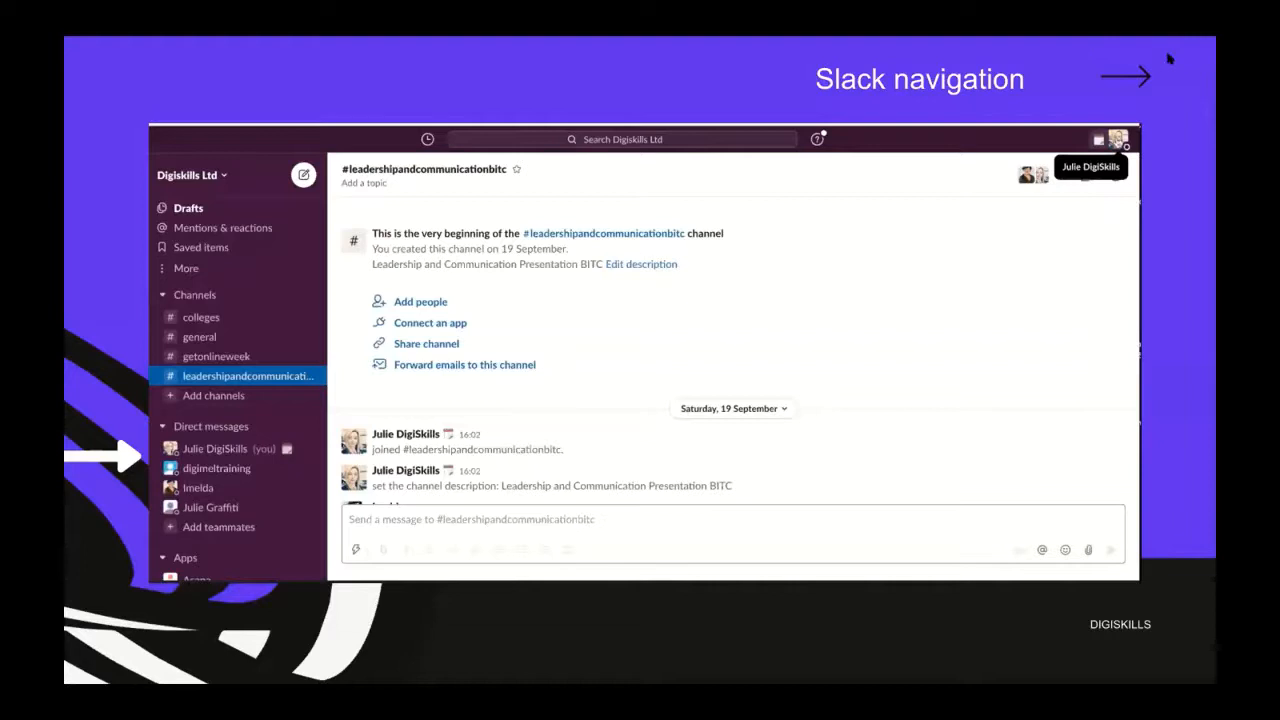
pyautogui.click(1118, 140)
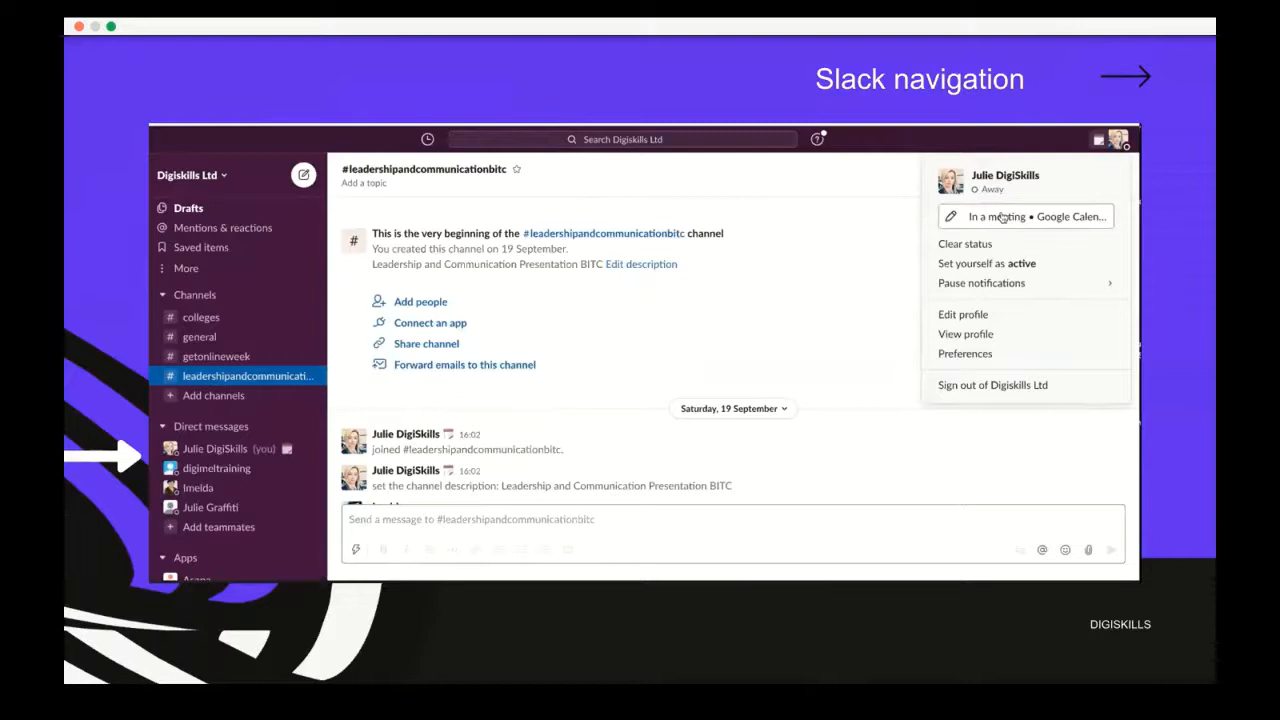
pyautogui.click(1024, 216)
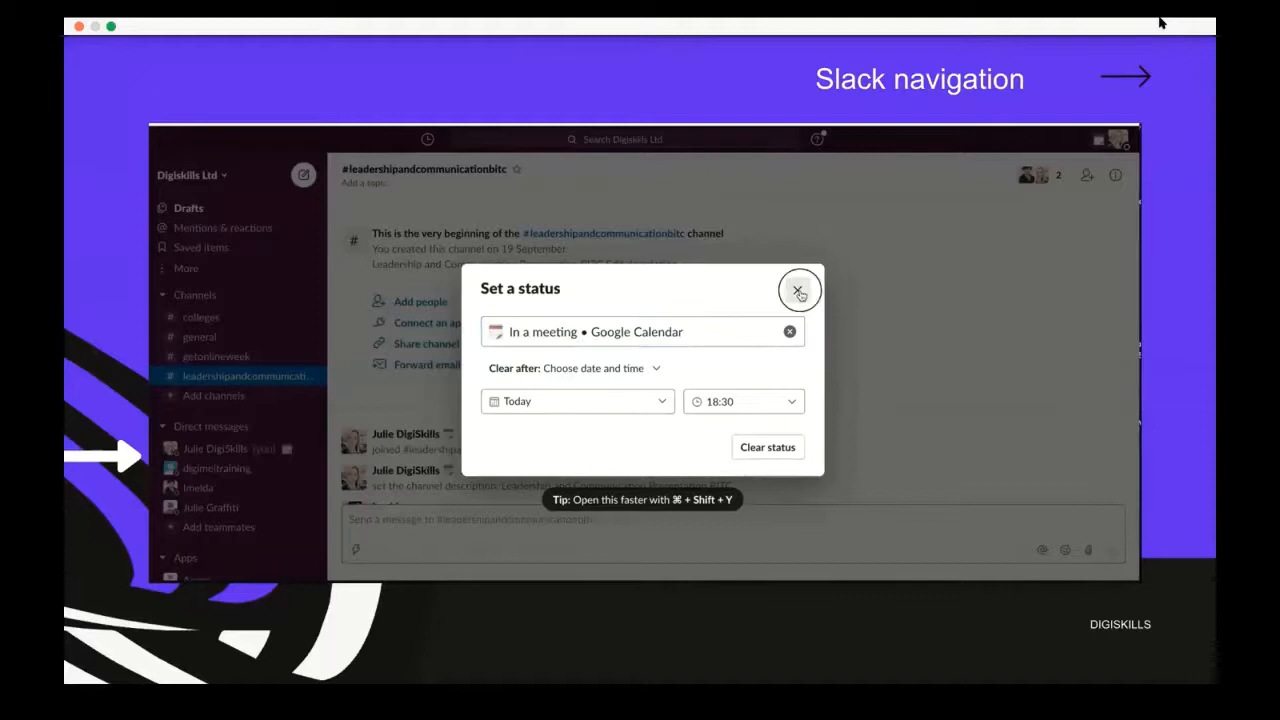
pyautogui.click(800, 290)
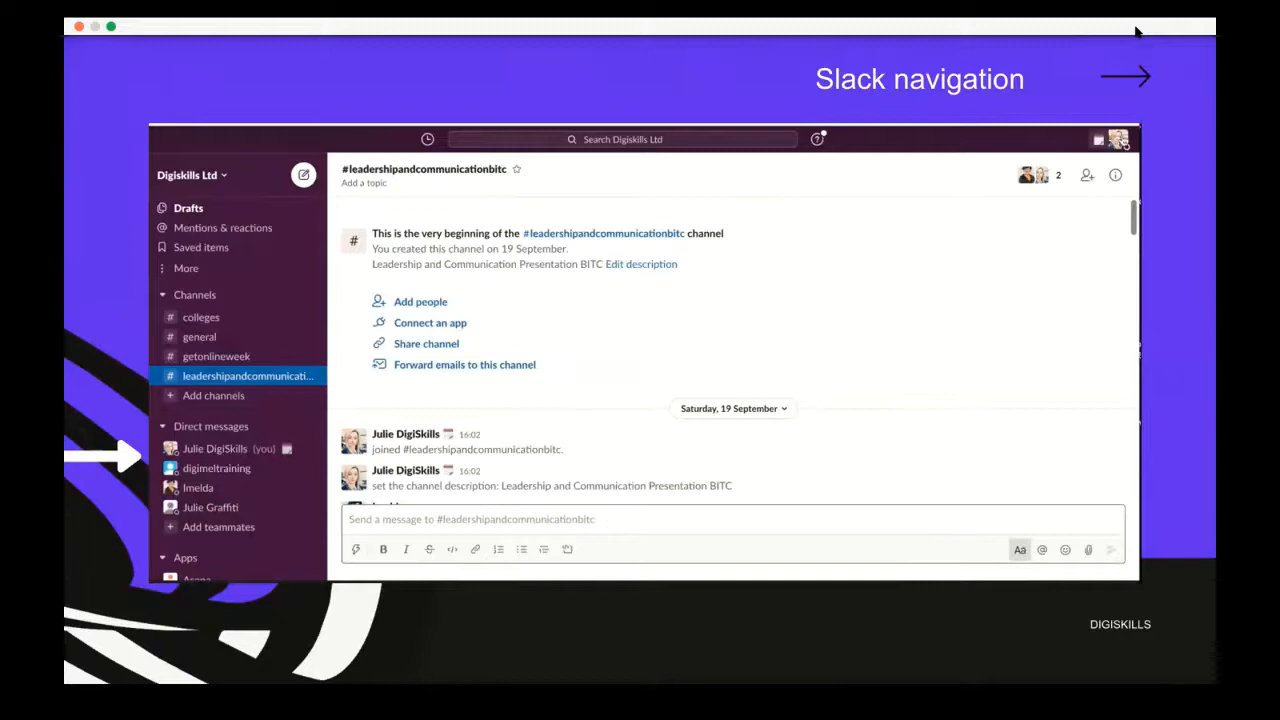
# Reveal the sidebar Apps section listing Asana, Dropbox, Google Drive and Zoom
pyautogui.click(1118, 140)
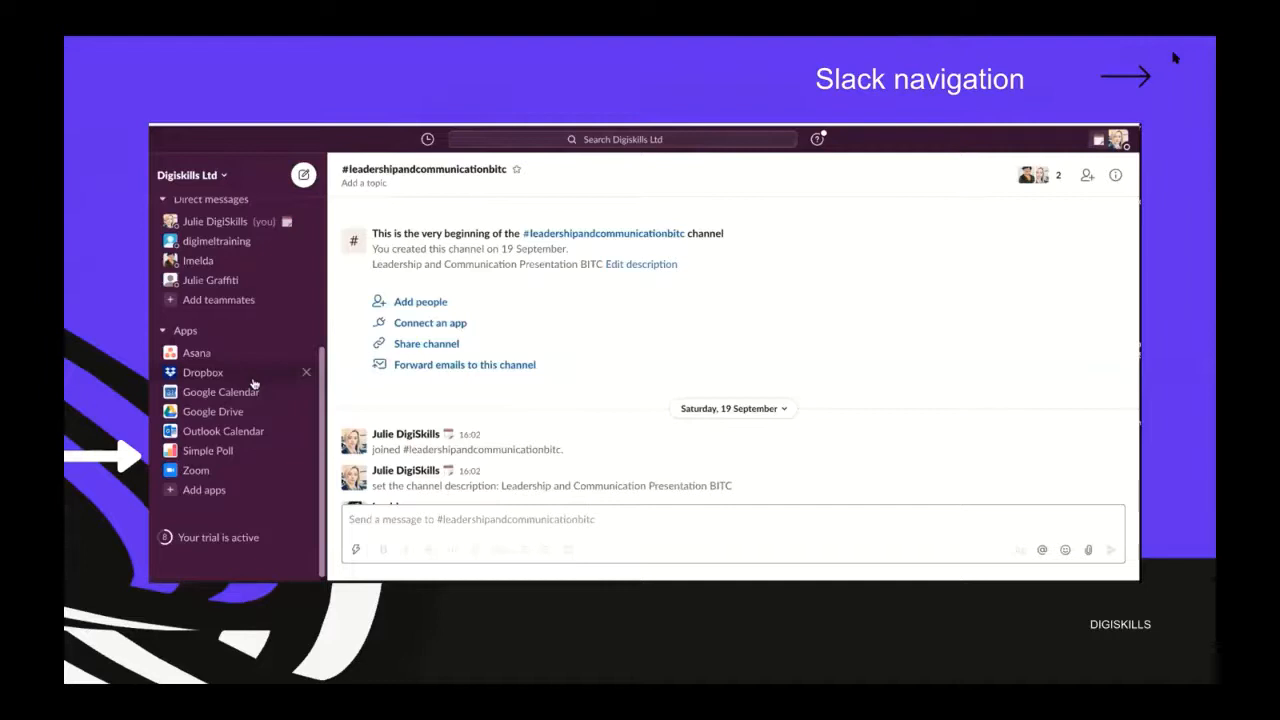
# Start a channel message with '/zo' to bring up the Zoom slash command
pyautogui.click(700, 520)
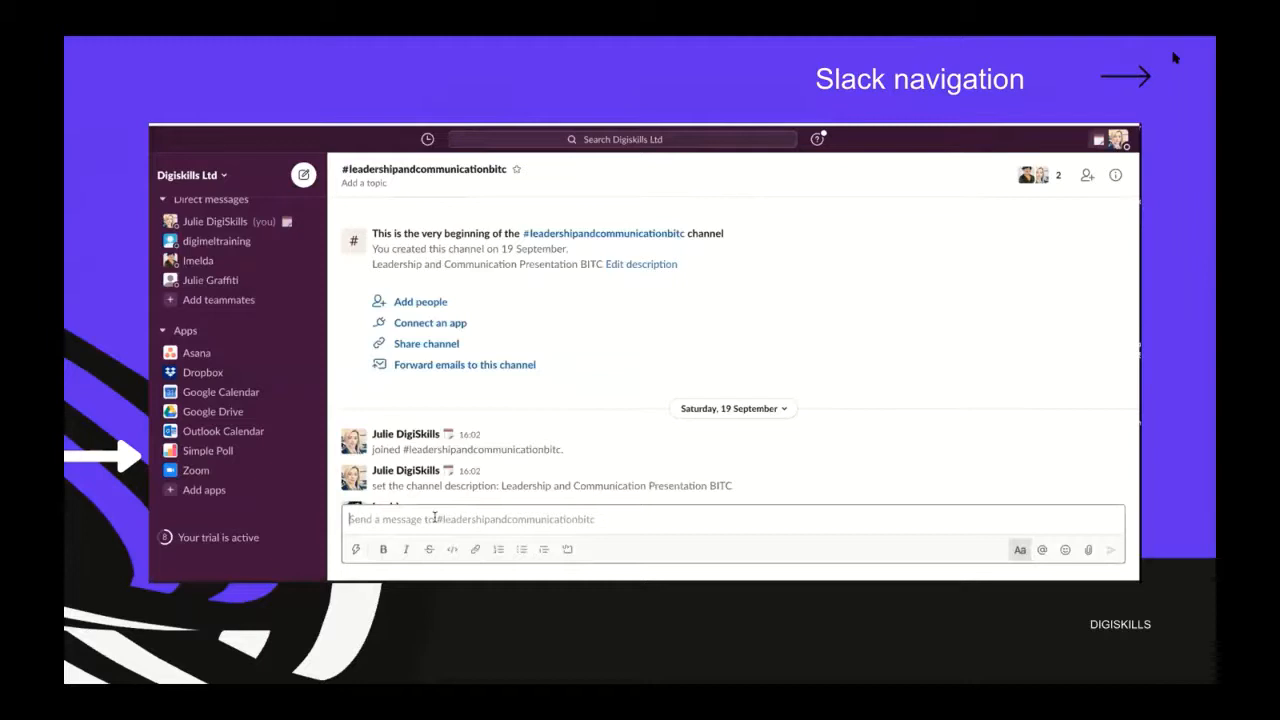
pyautogui.write('/')
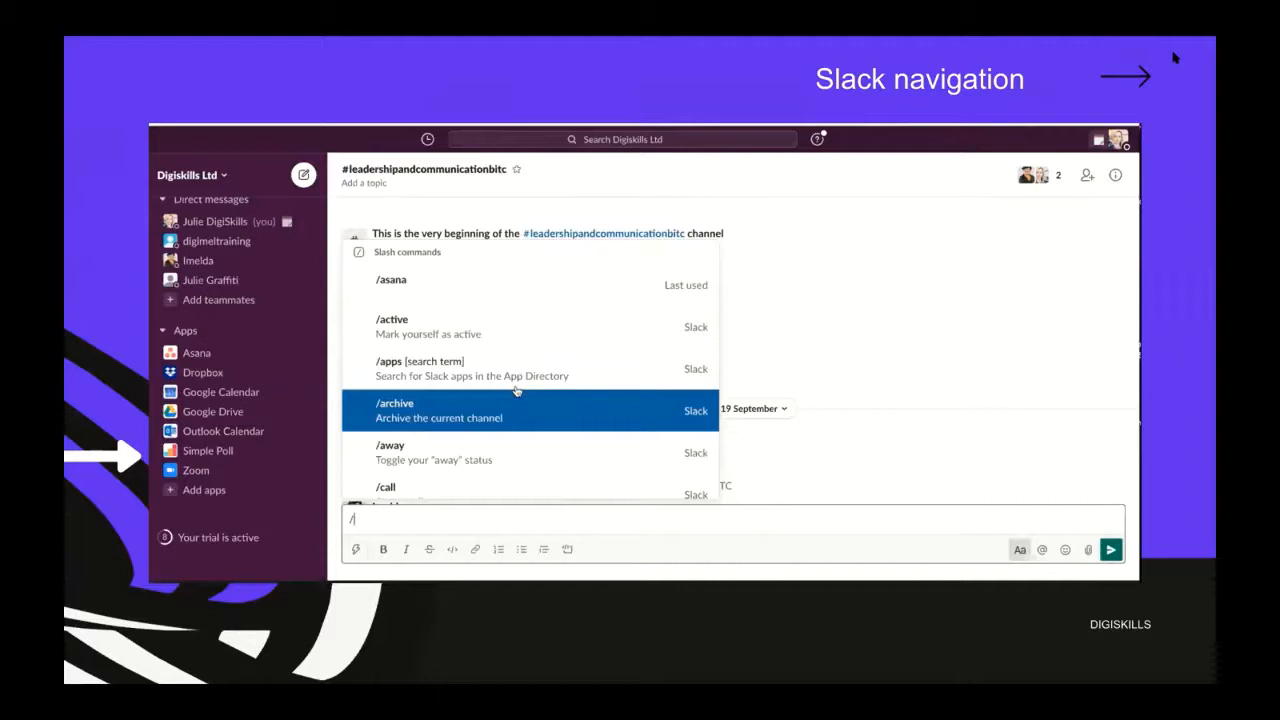
pyautogui.write('zo')
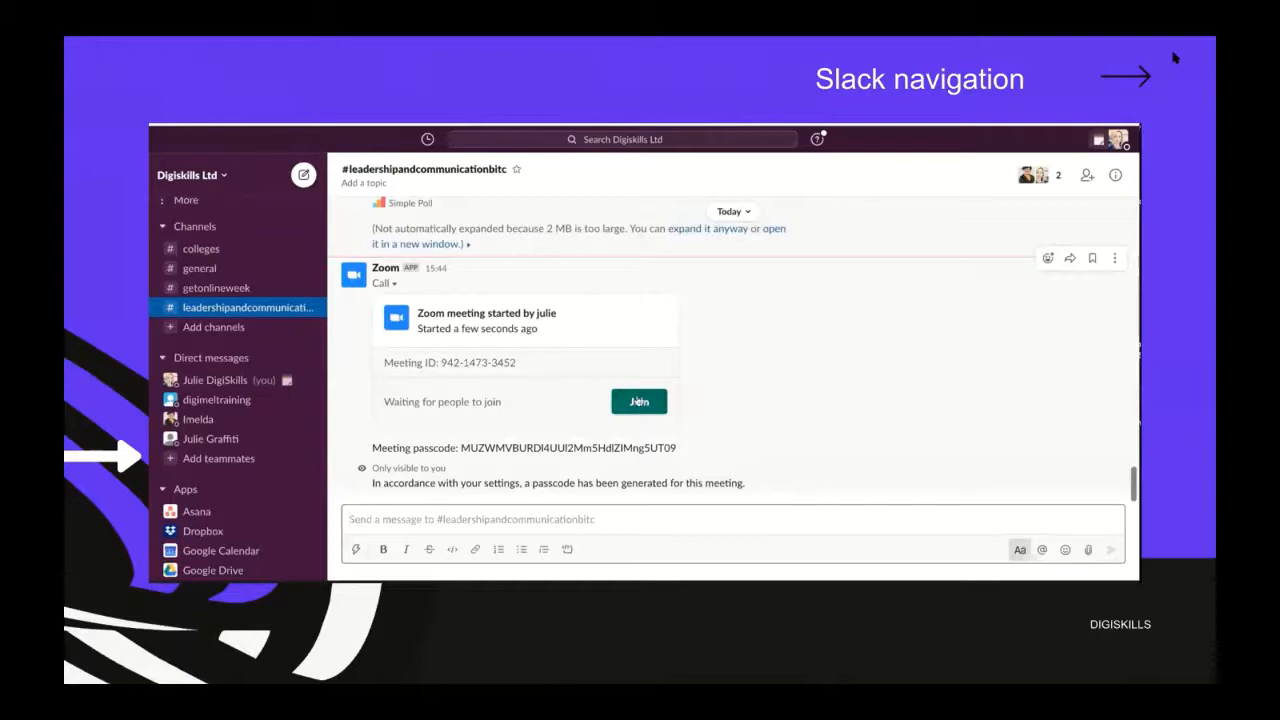
pyautogui.moveTo(620, 522)
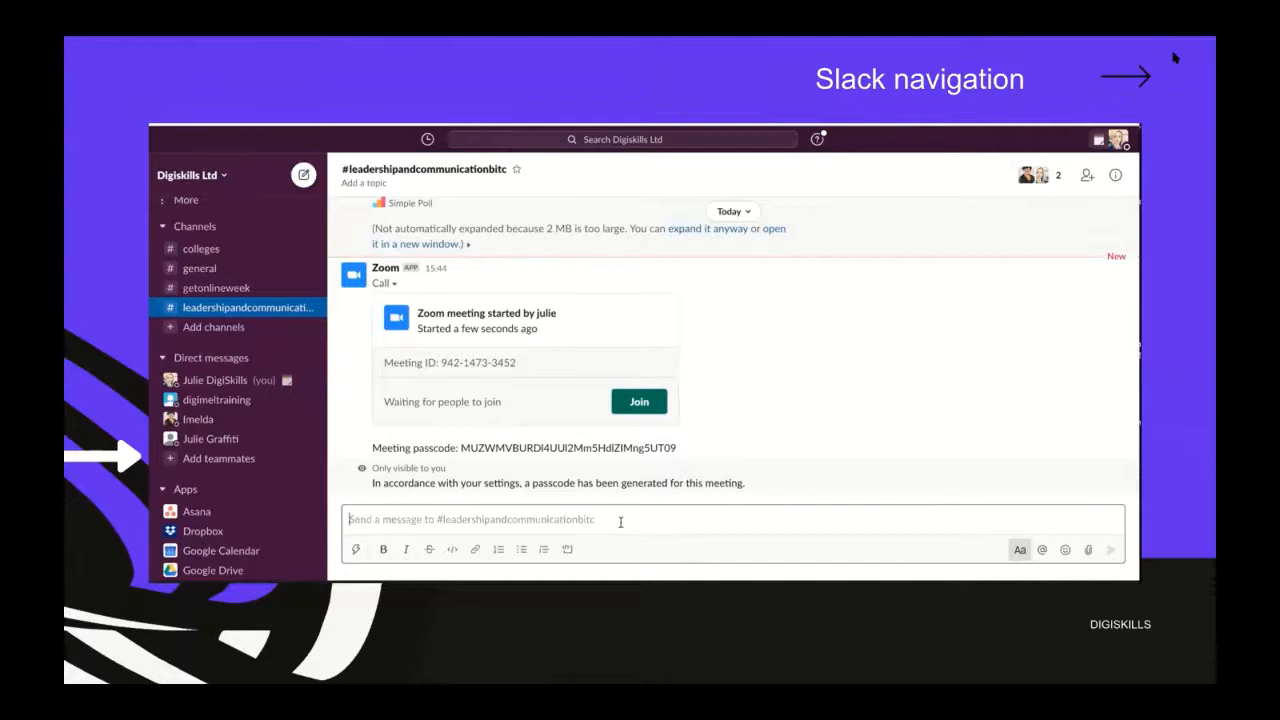
# Attach the Leadership Demo file from Google Drive to the message
pyautogui.click(1088, 548)
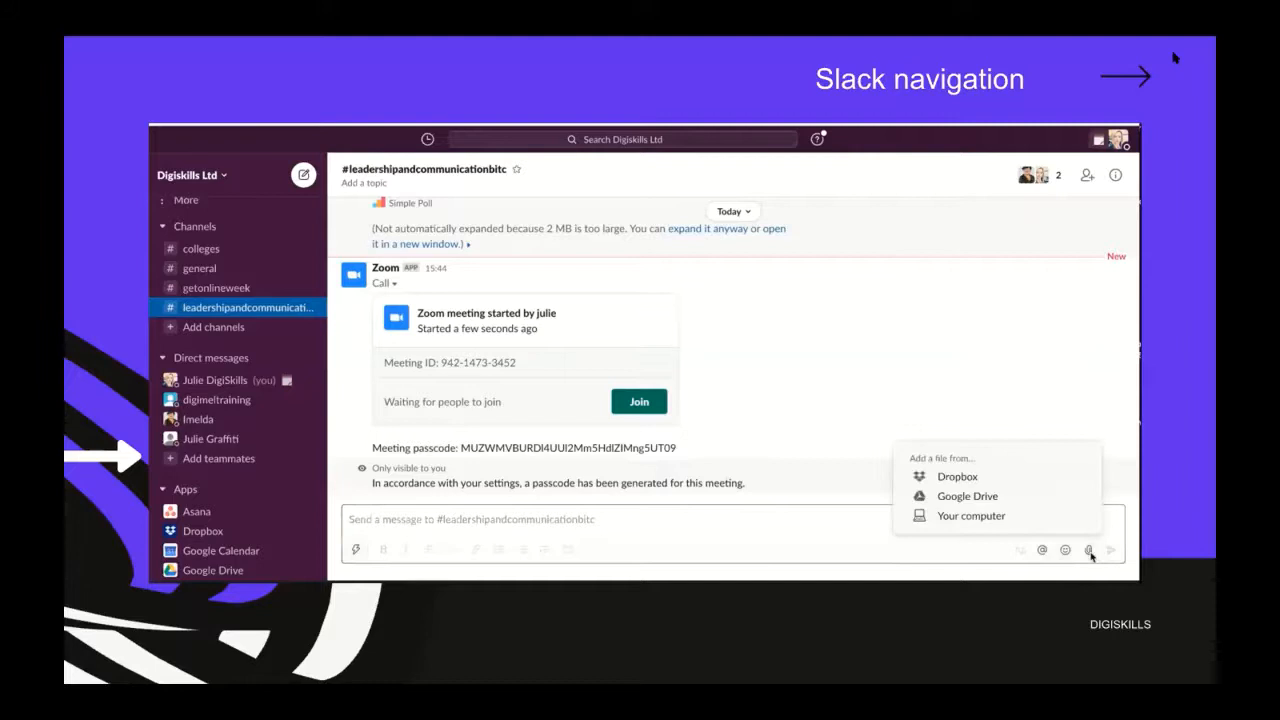
pyautogui.click(968, 496)
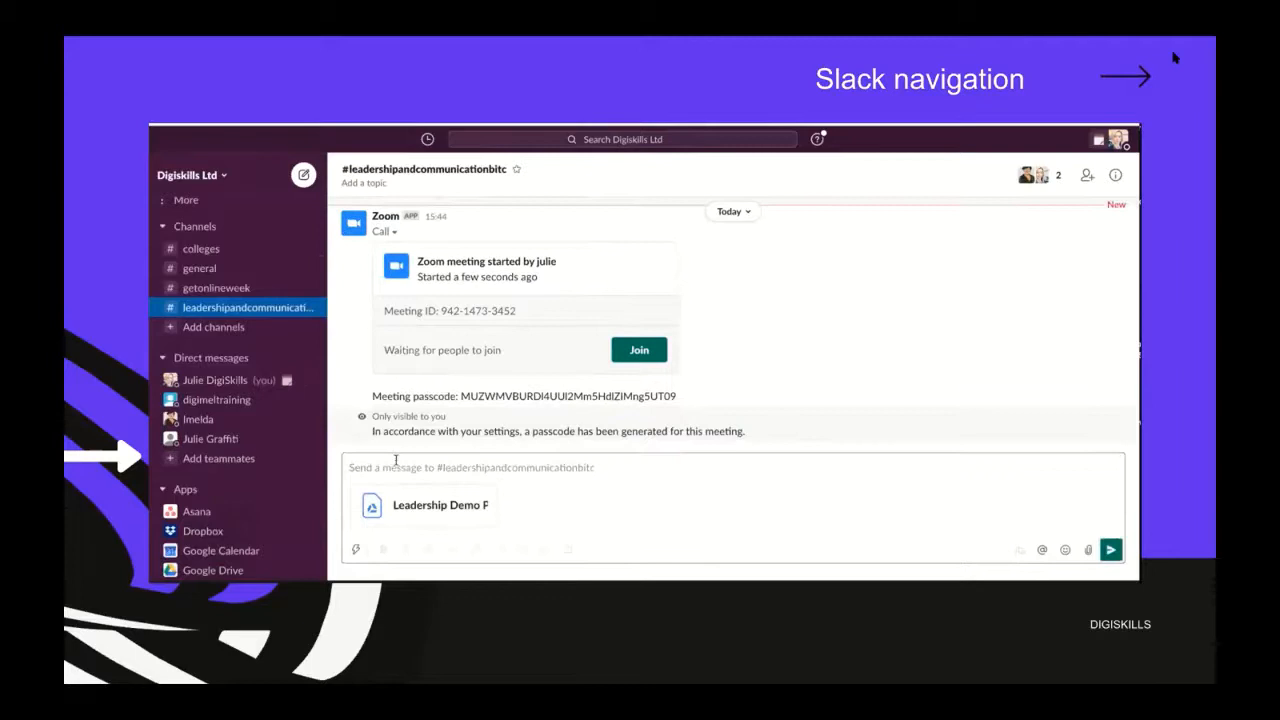
pyautogui.write('@imelda')
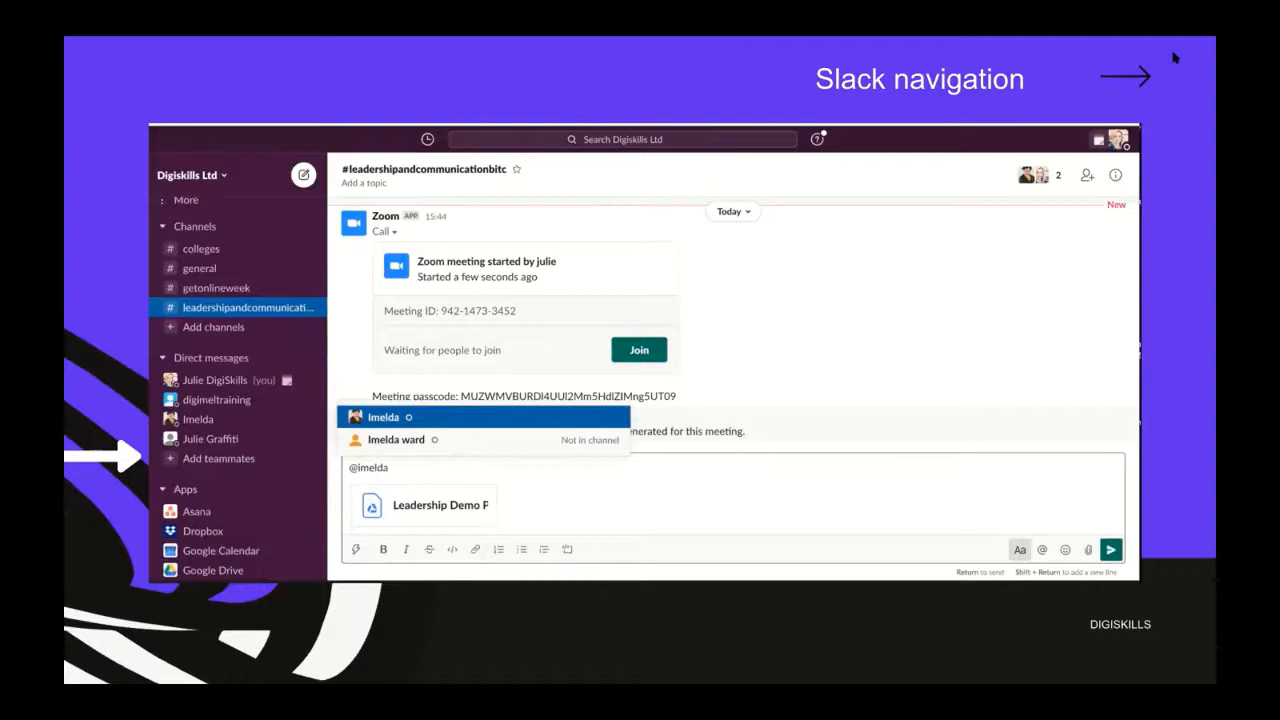
pyautogui.write('please review -')
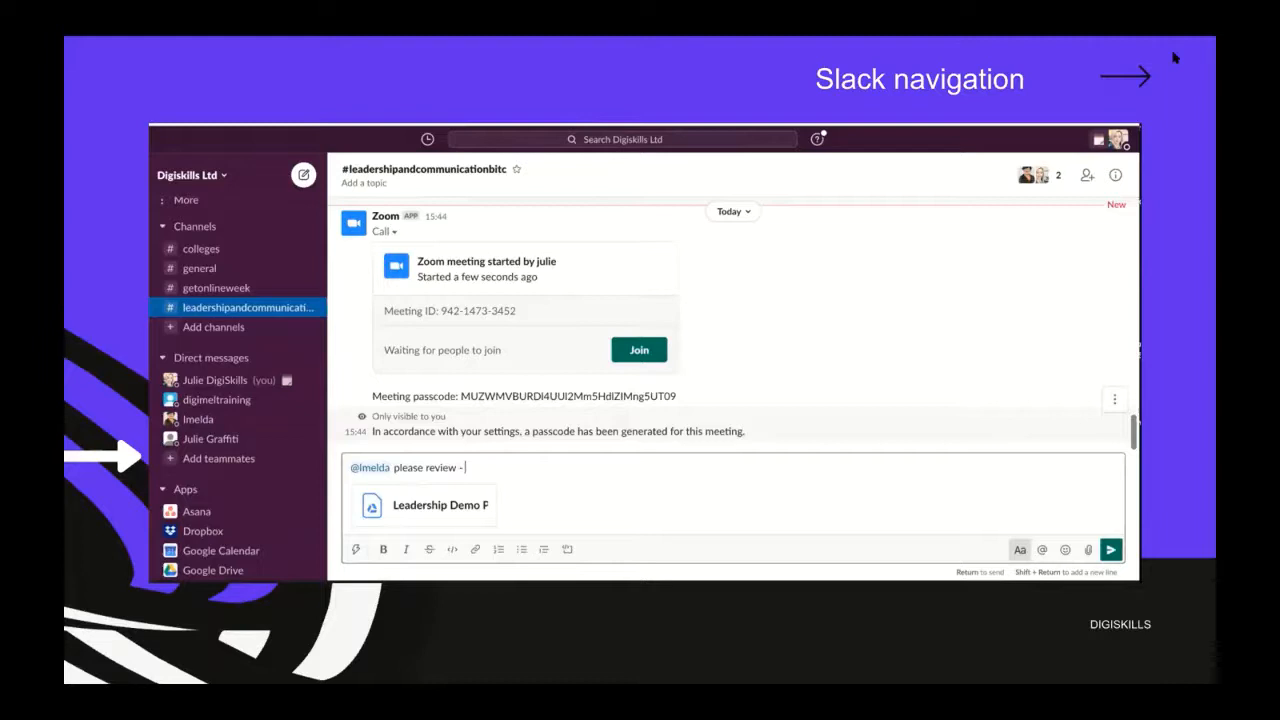
pyautogui.write('Demo only')
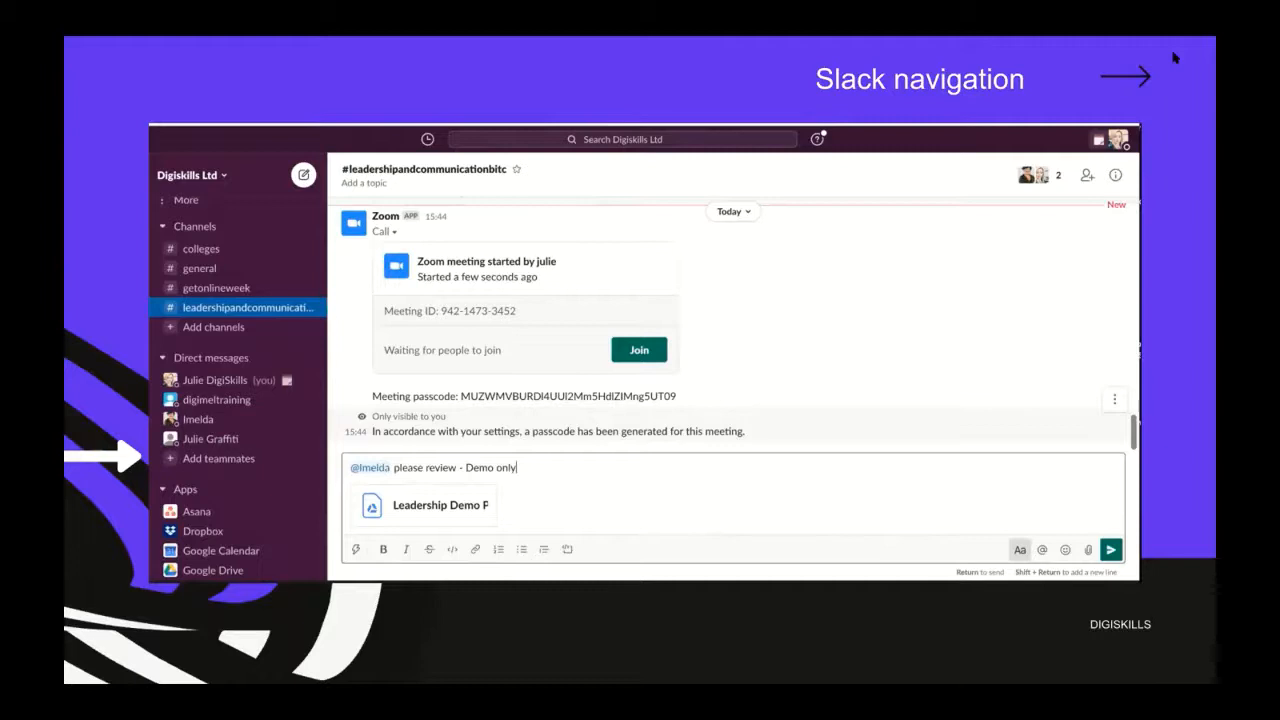
pyautogui.click(1110, 548)
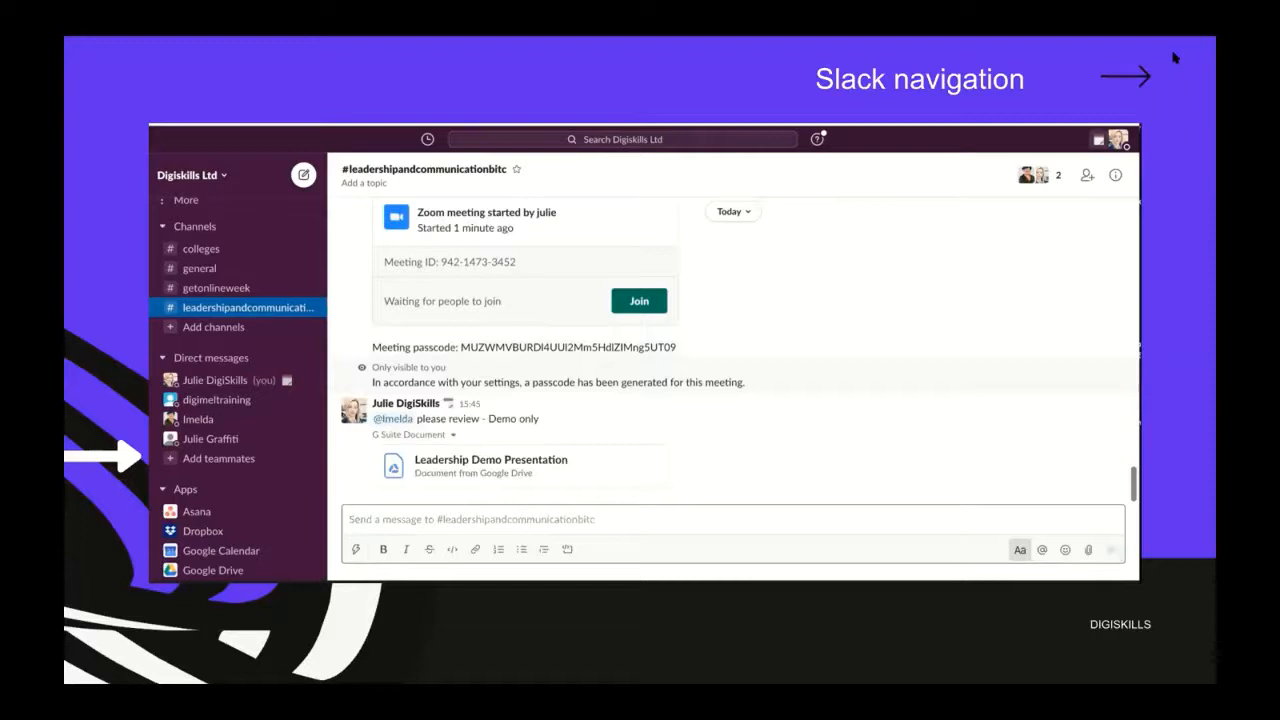
# Open Simple Poll from the sidebar's Apps section
pyautogui.scroll(-3)
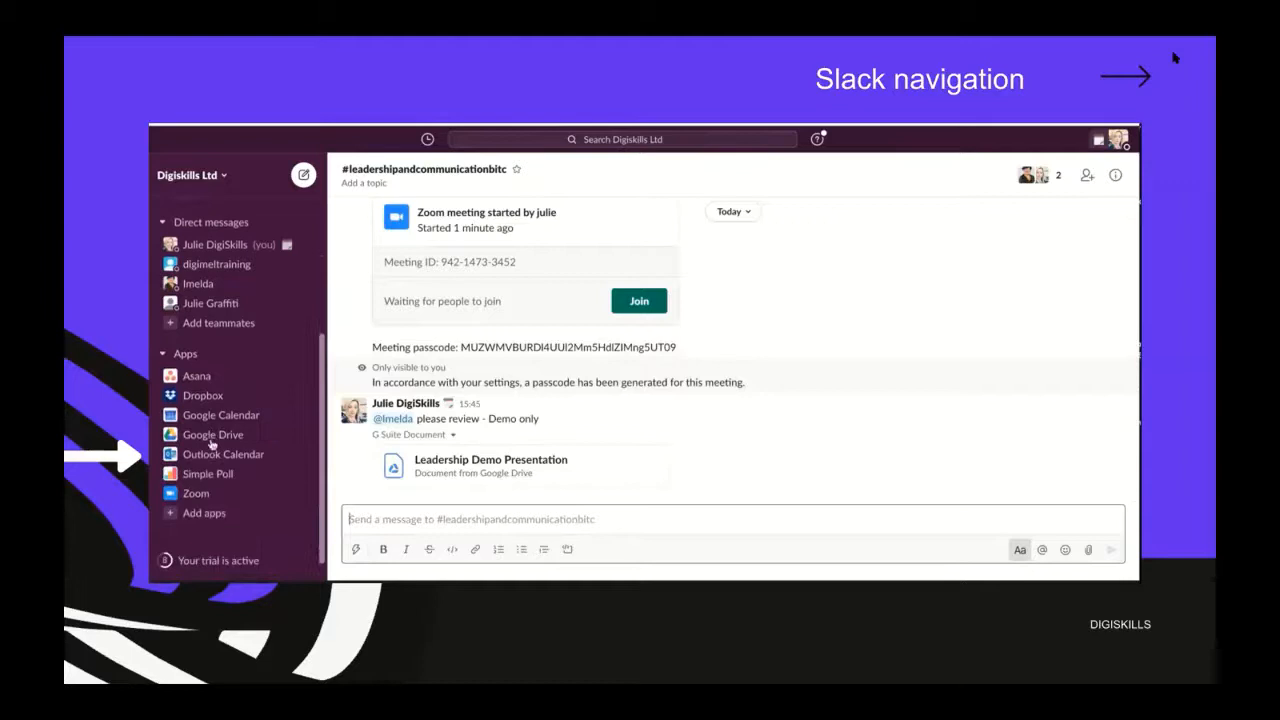
pyautogui.click(208, 472)
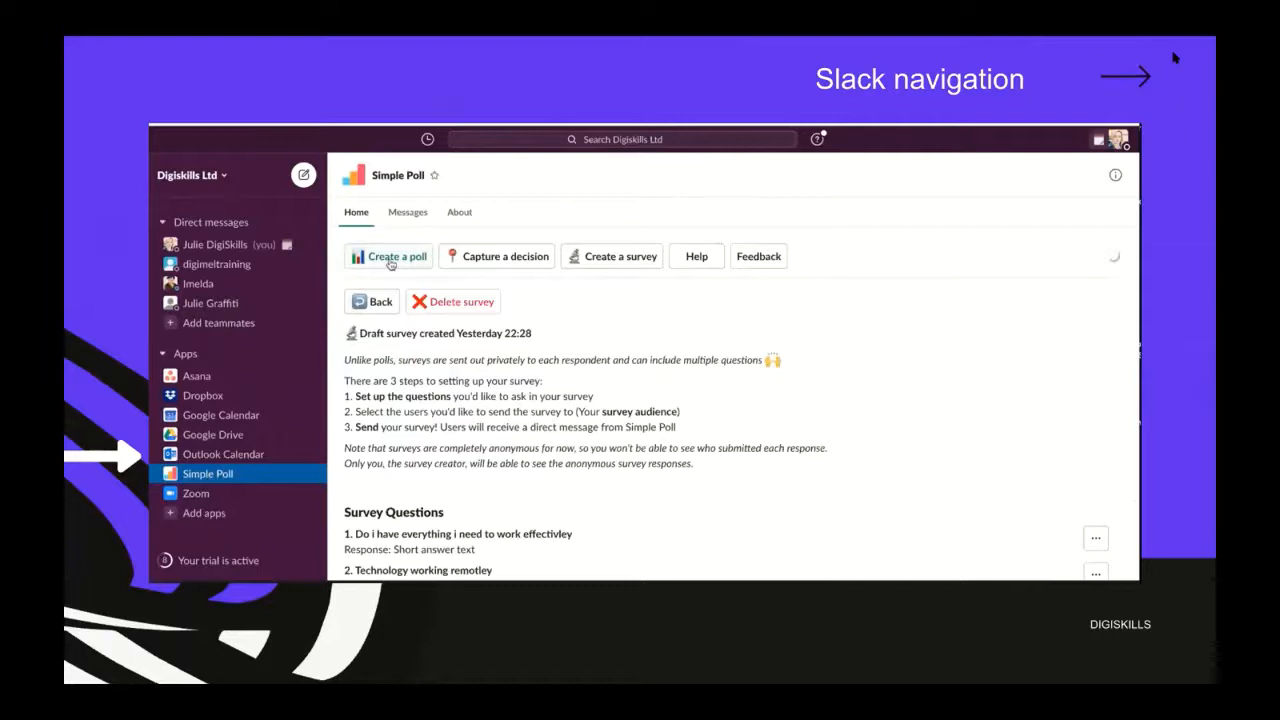
# Create a poll asking 'Do you like design red or blue' with options Red and blue, and preview it
pyautogui.click(392, 256)
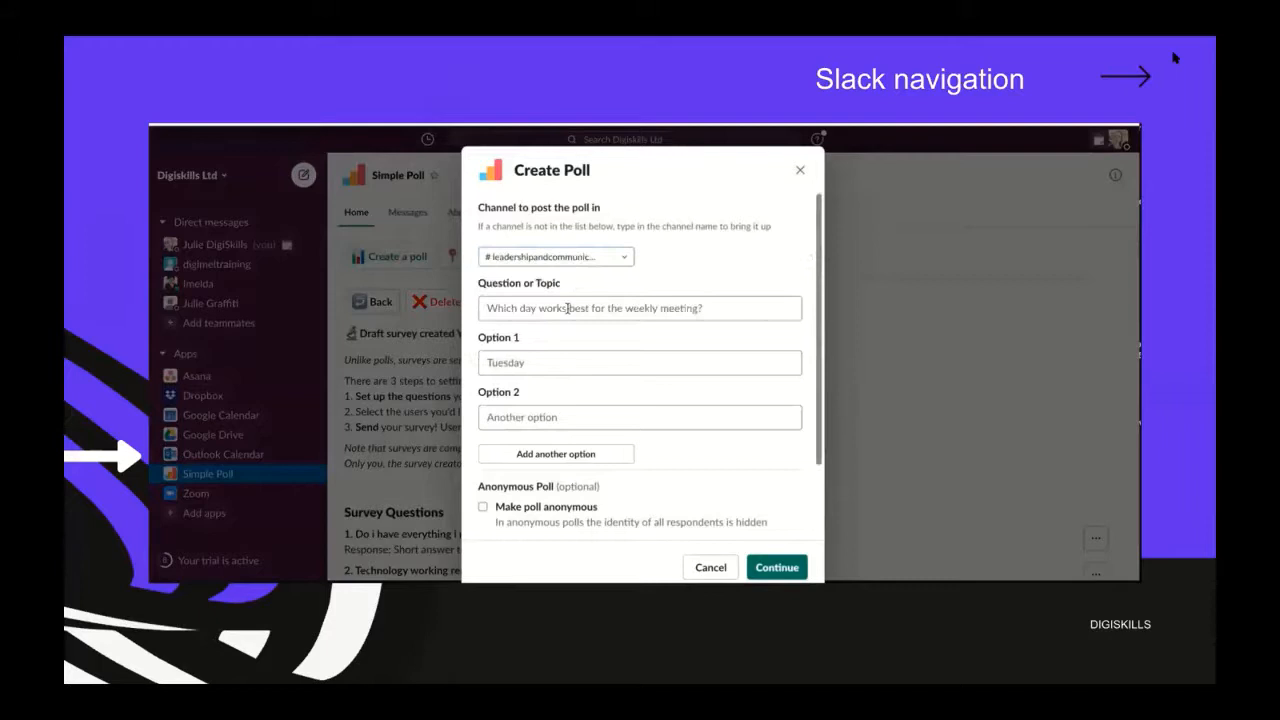
pyautogui.click(640, 308)
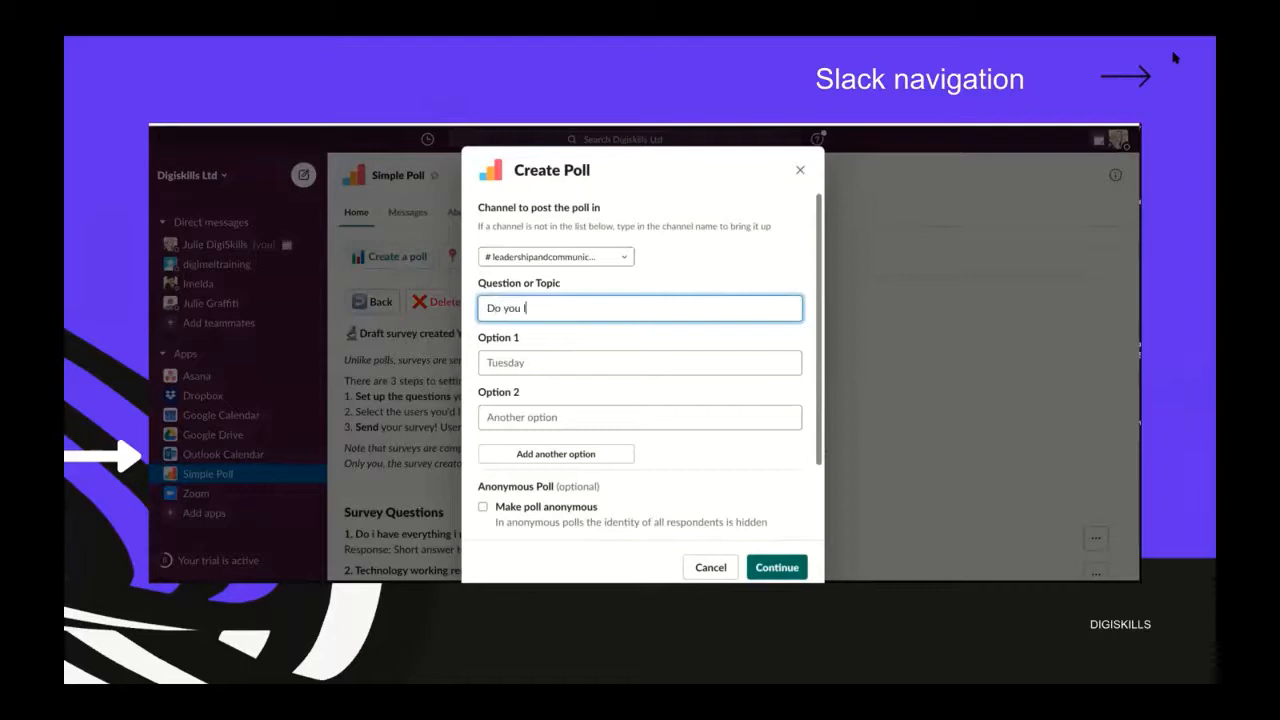
pyautogui.write('like design')
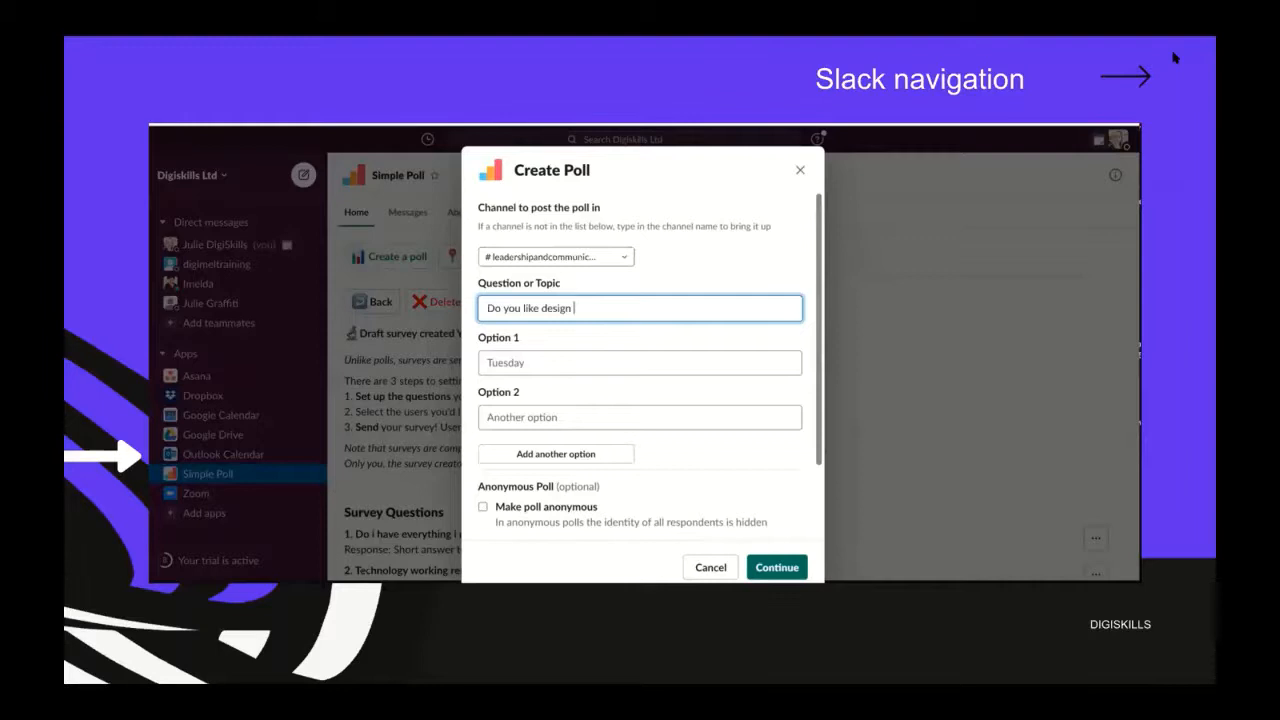
pyautogui.write('red or blue')
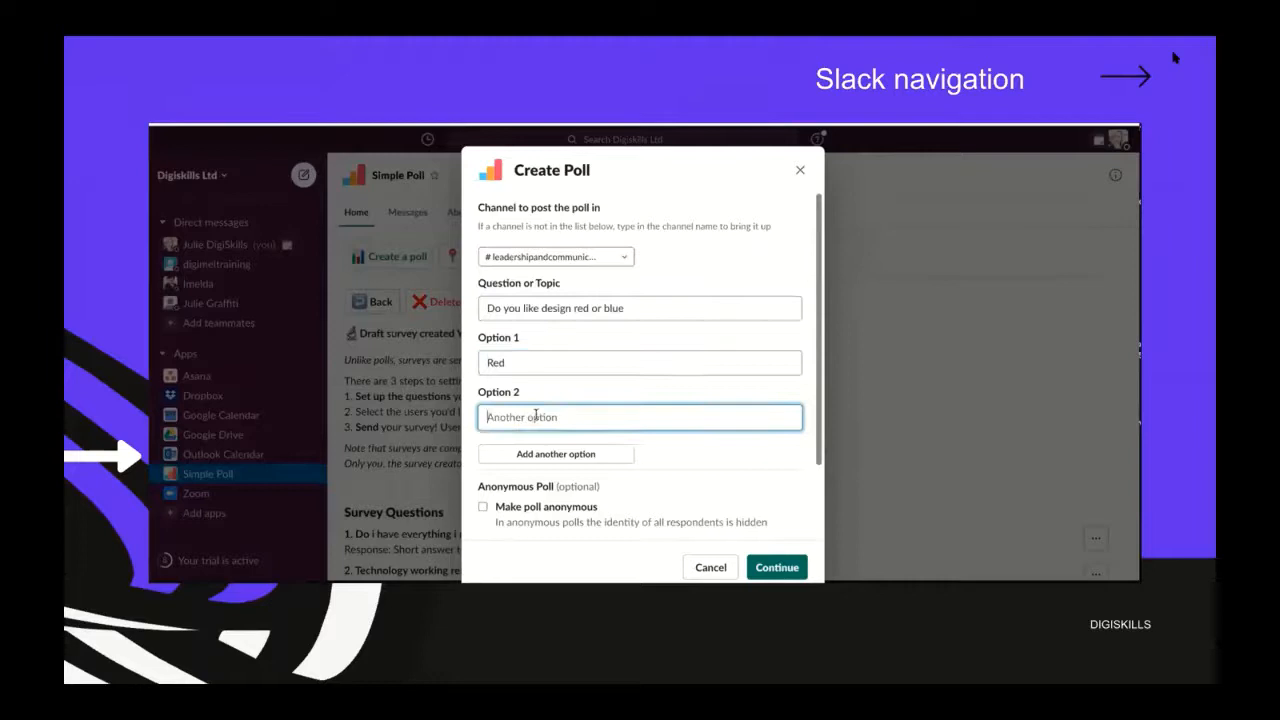
pyautogui.click(776, 568)
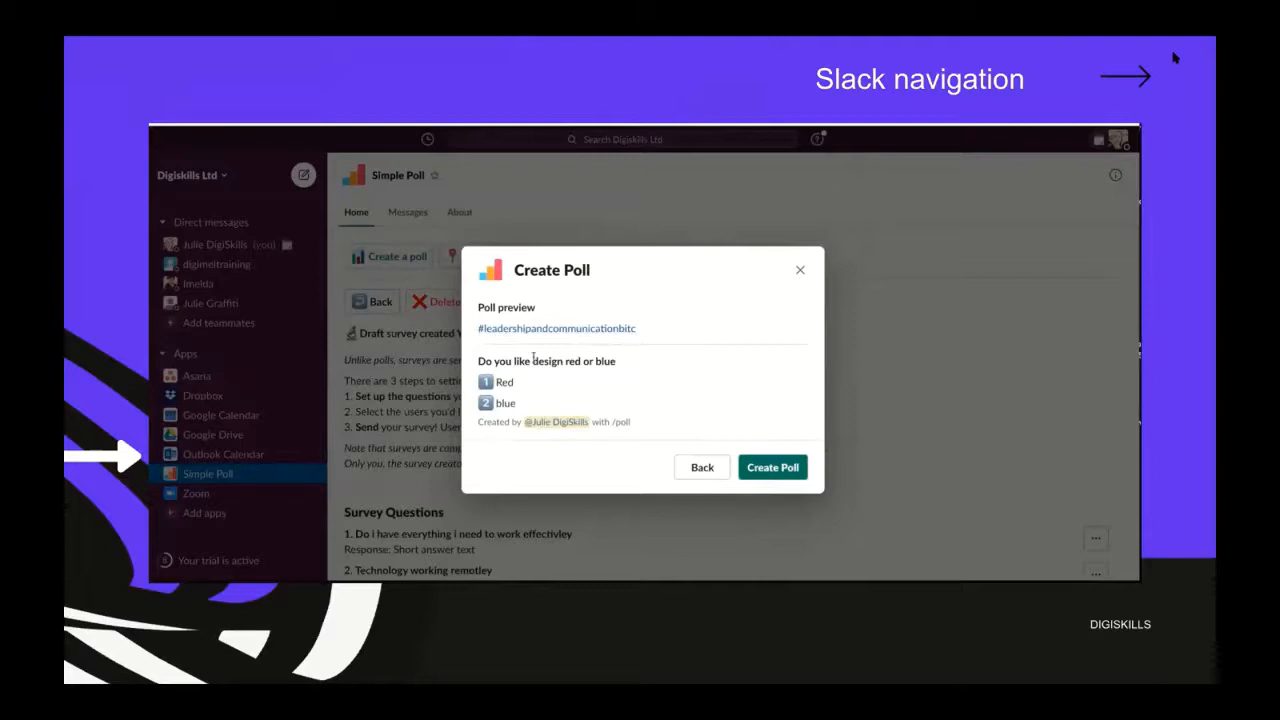
# Post the red-or-blue poll to the #leadershipandcommunicationbitc channel
pyautogui.click(800, 270)
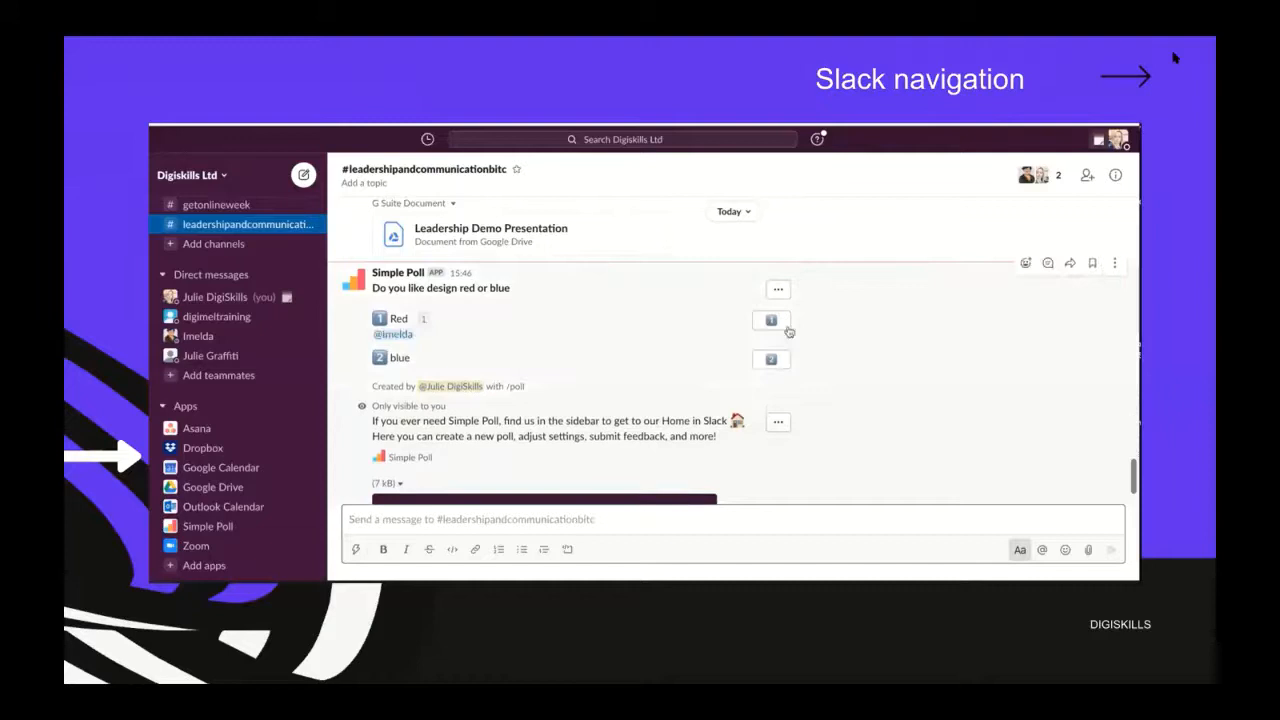
# Cast votes on Red and blue so the poll shows one vote each
pyautogui.click(772, 320)
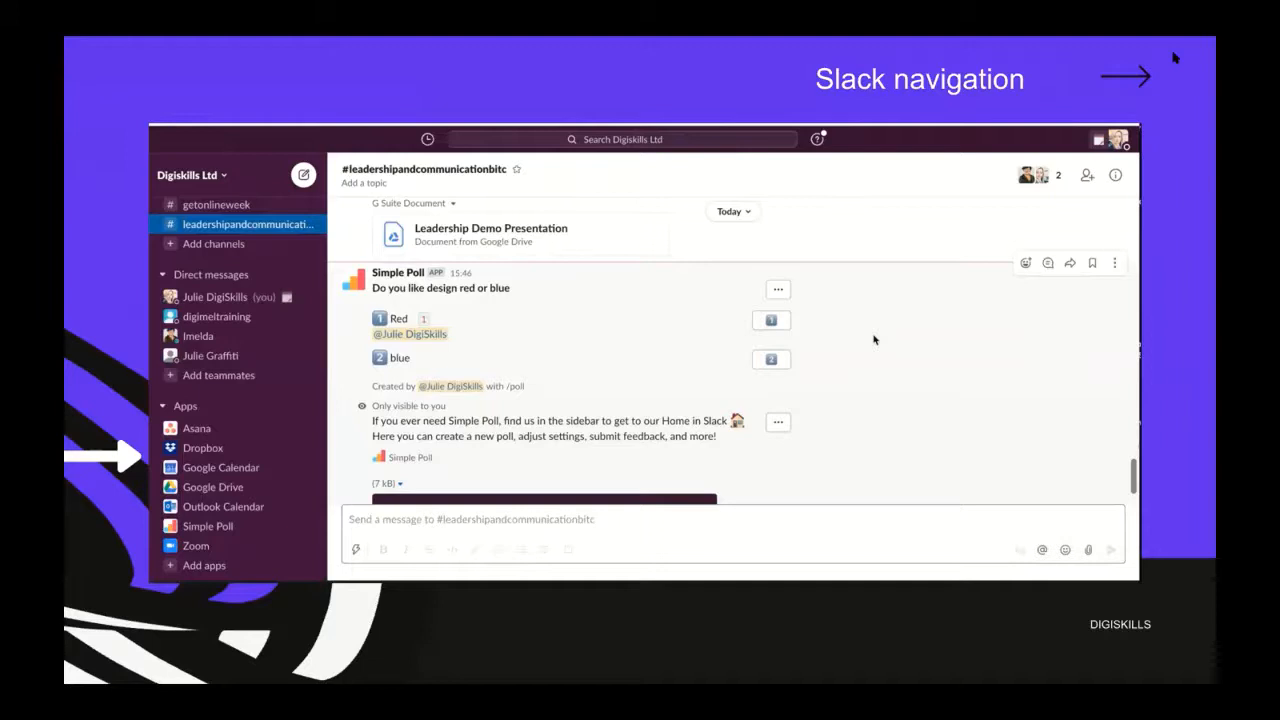
pyautogui.click(772, 360)
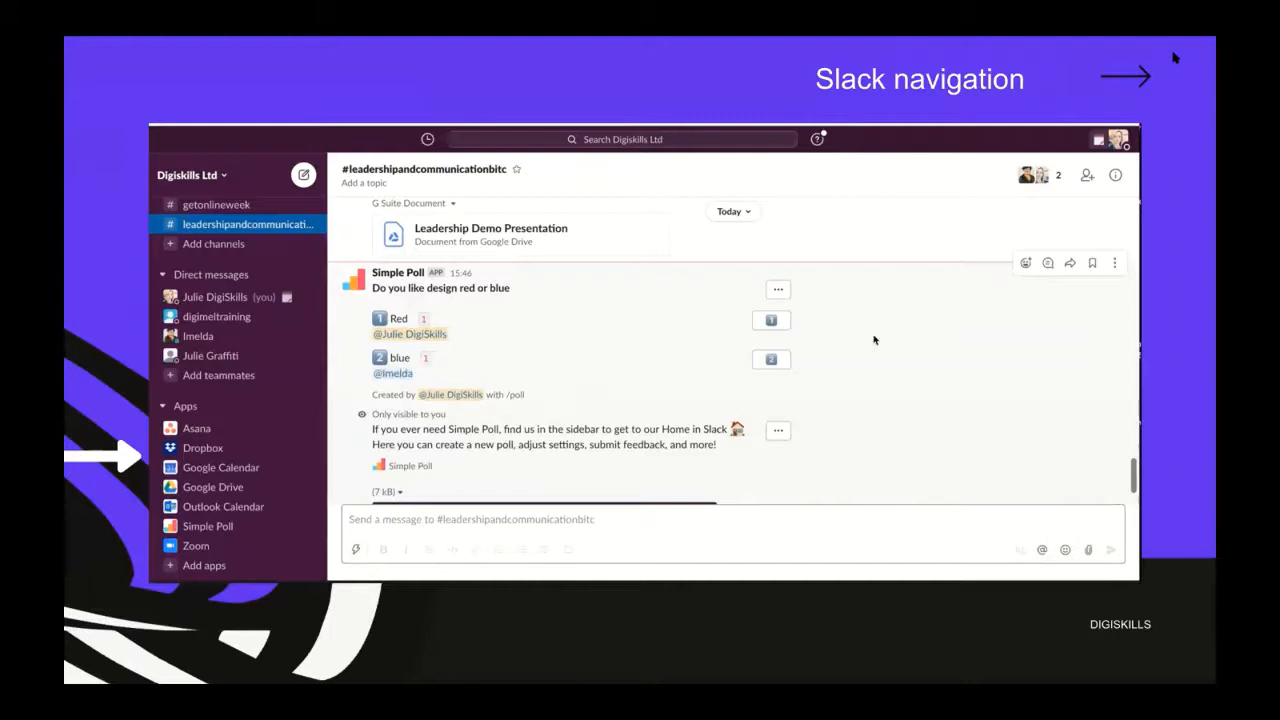
pyautogui.moveTo(598, 336)
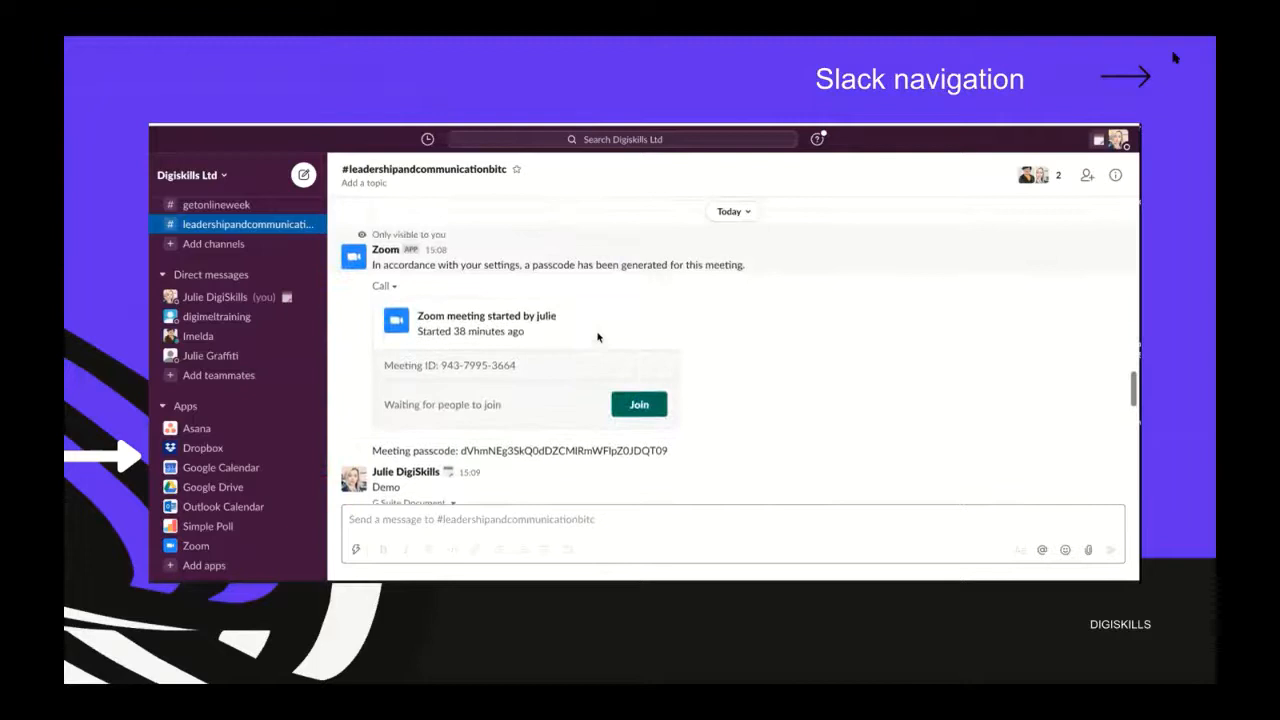
# Advance the Slack demo to the Team standup workflow with its weekday schedule, message and form steps
pyautogui.scroll(-3)
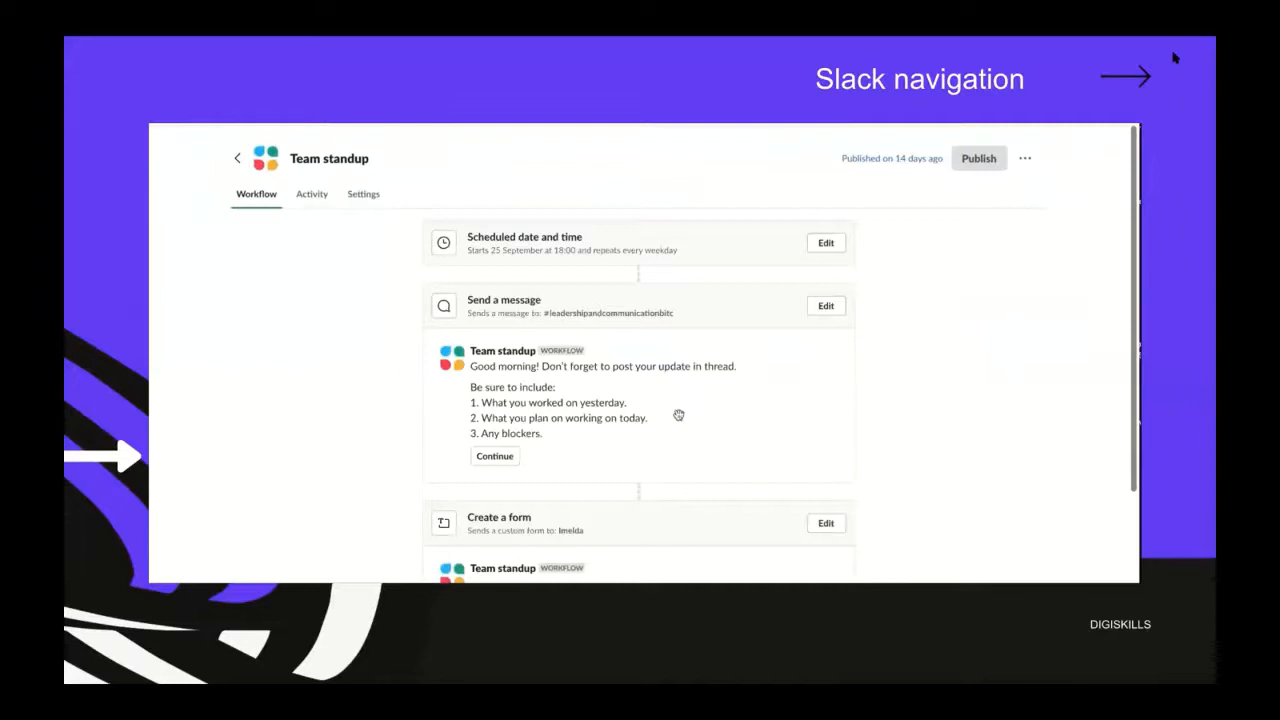
pyautogui.scroll(-3)
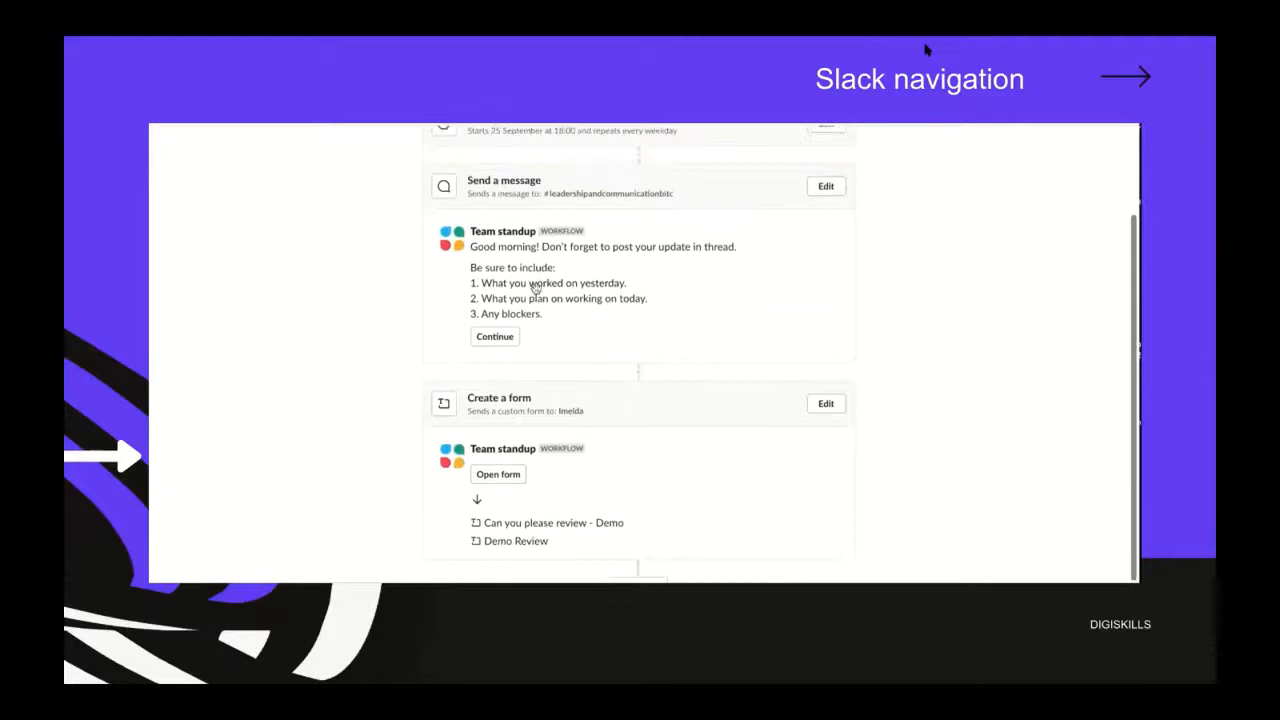
pyautogui.scroll(3)
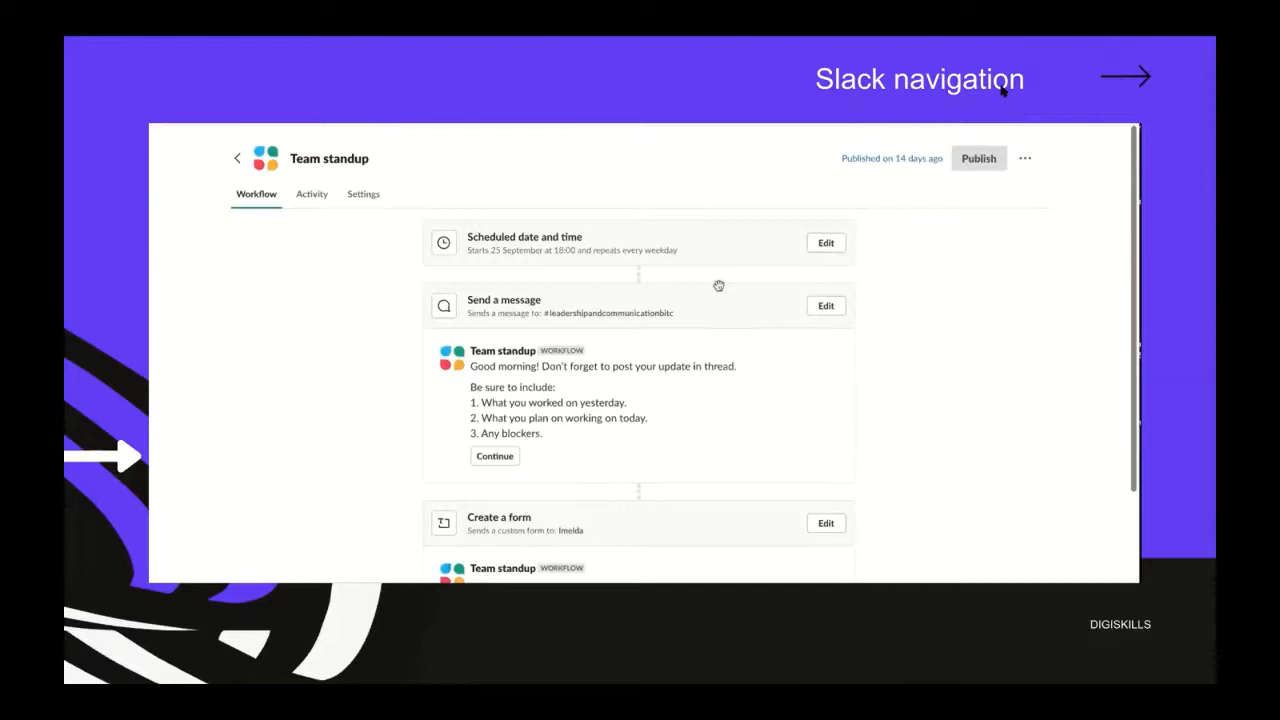
pyautogui.moveTo(904, 72)
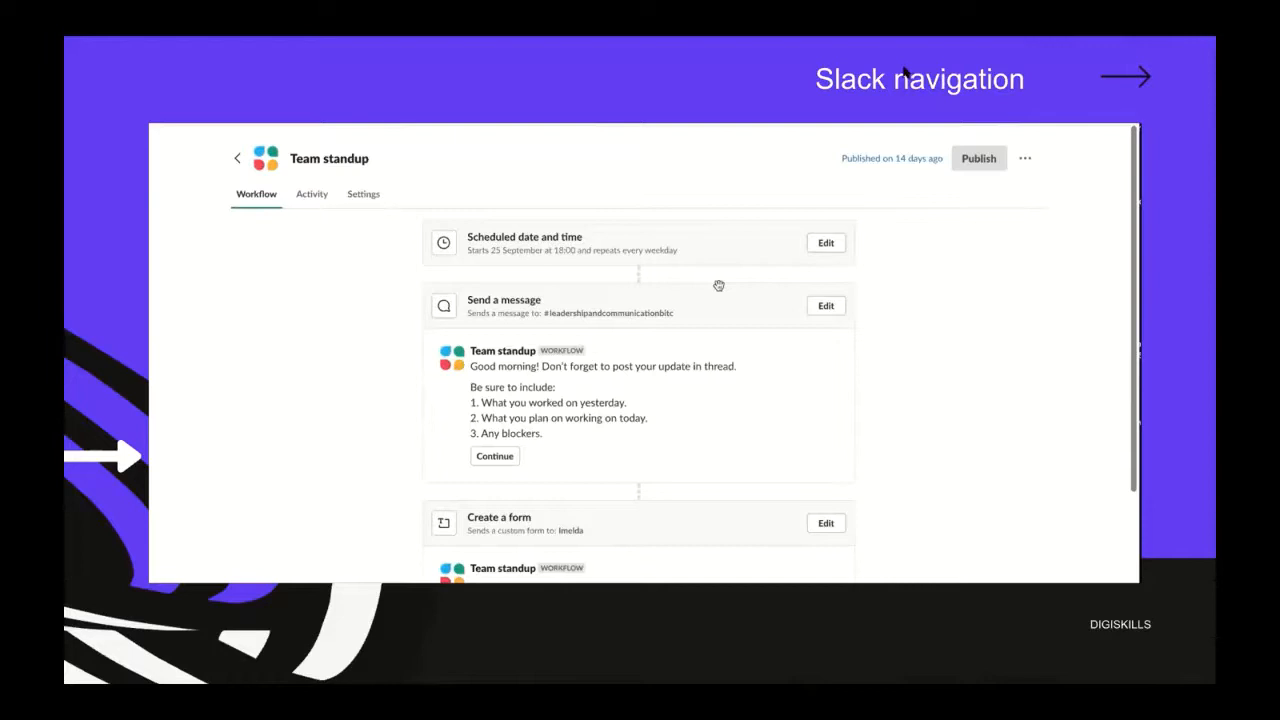
pyautogui.moveTo(928, 274)
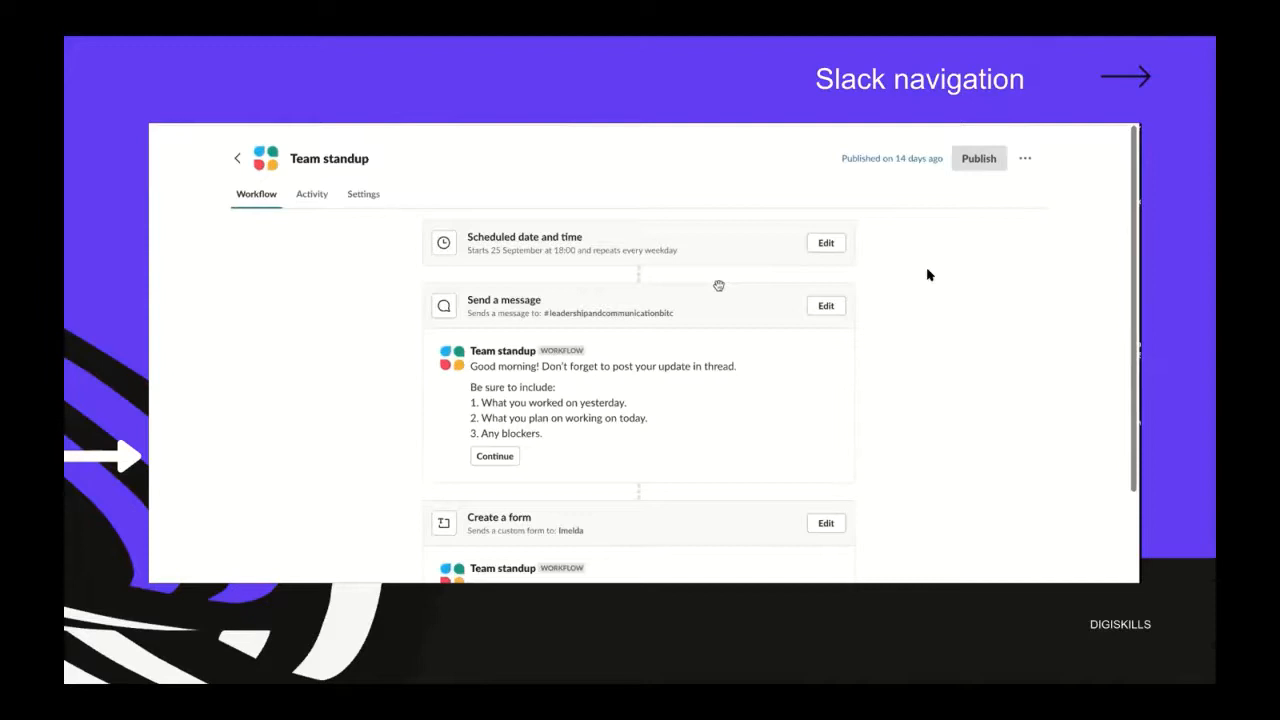
pyautogui.moveTo(900, 368)
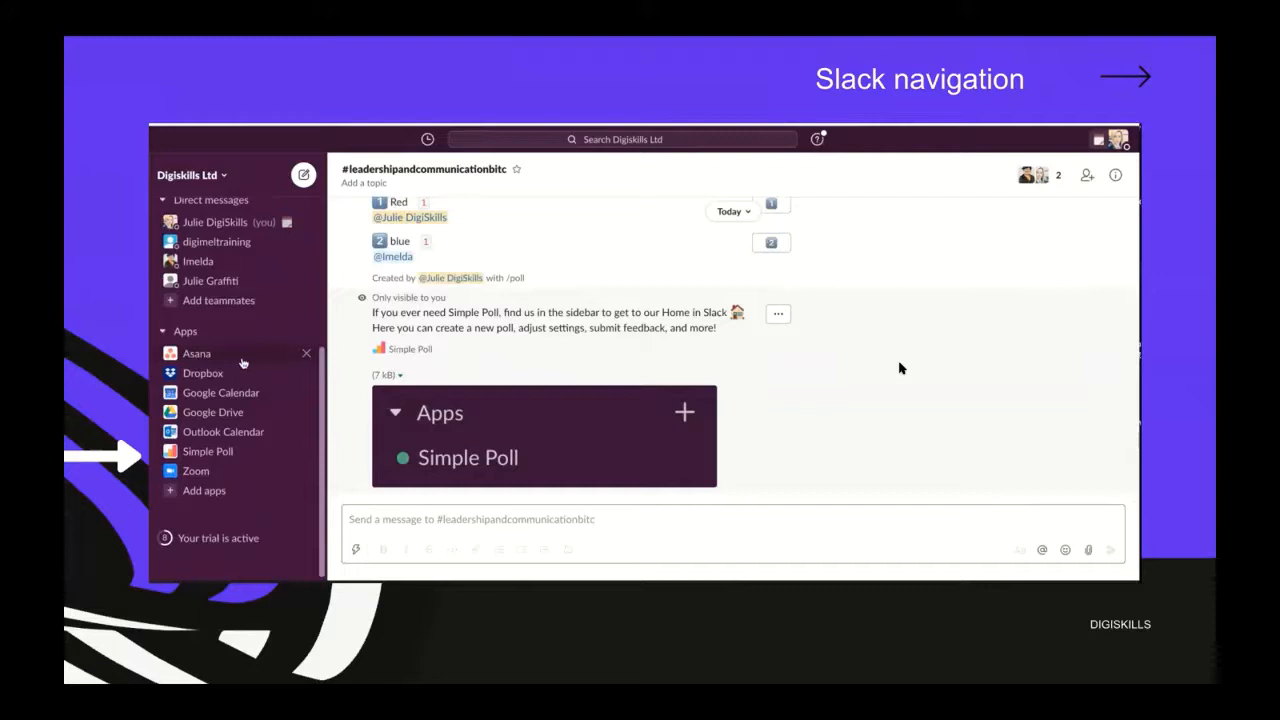
# Enter / in the channel message box to list Slack's slash commands, starting with /zoom
pyautogui.write('/')
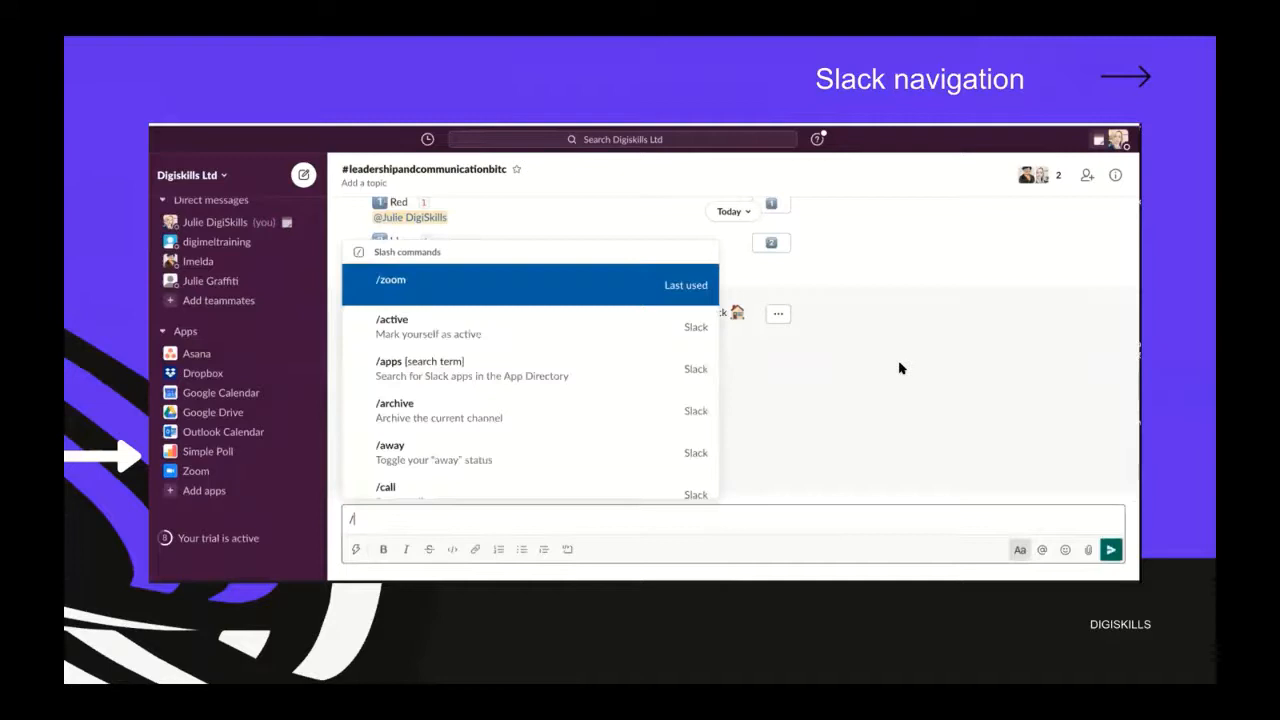
# Run the /asana command and choose Create a task to get a blank New Asana task form
pyautogui.write('asana')
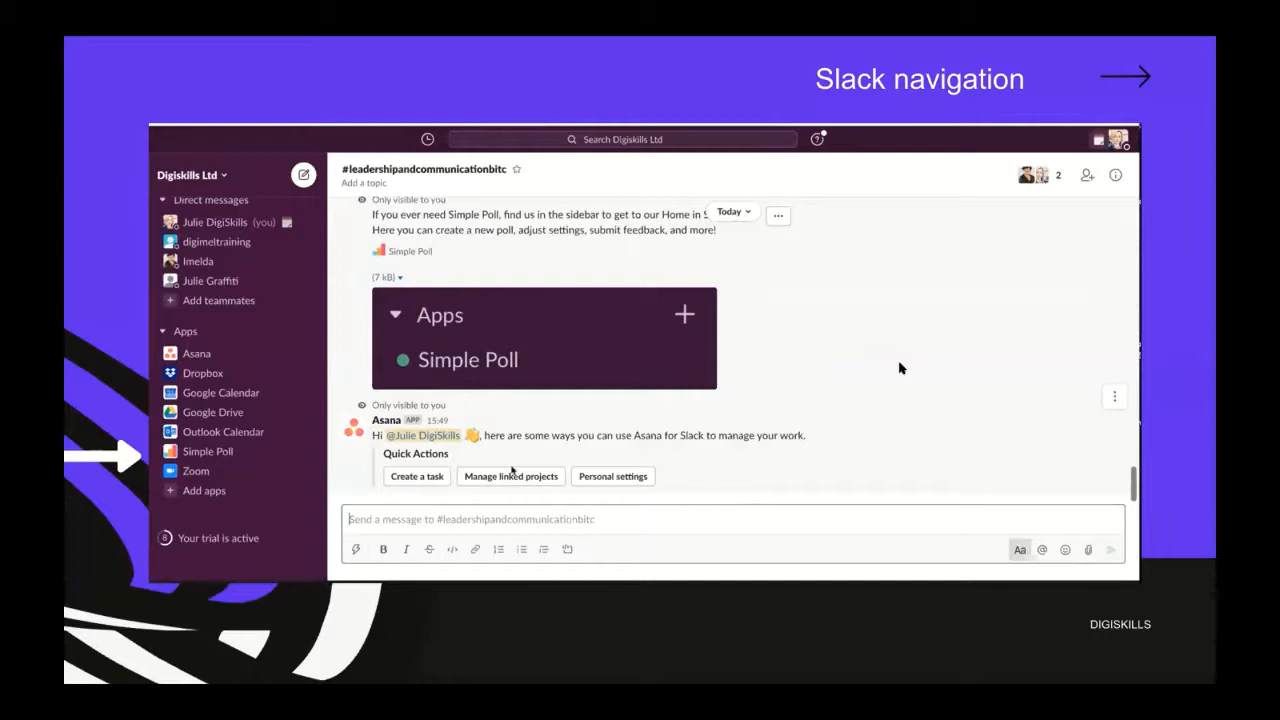
pyautogui.click(416, 476)
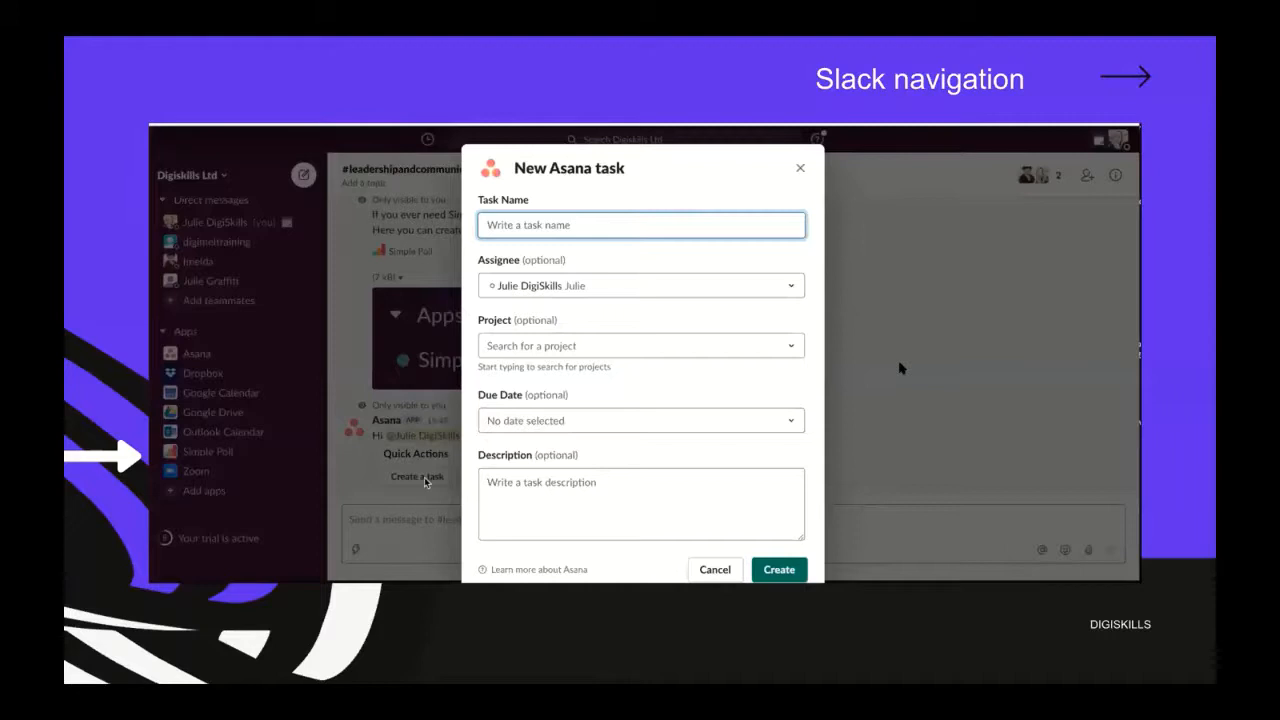
# Name the task Demo, assign it to the To Do List project, due tomorrow, with description 'Please review'
pyautogui.write('Demo')
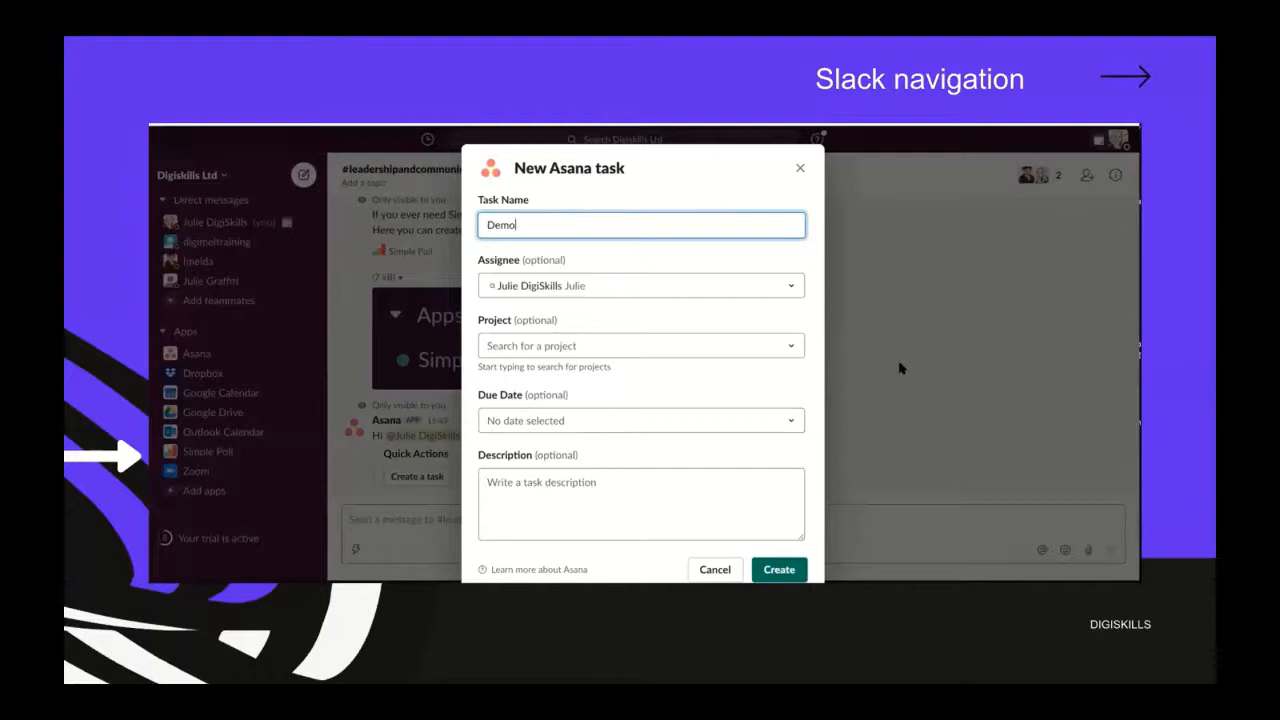
pyautogui.click(640, 284)
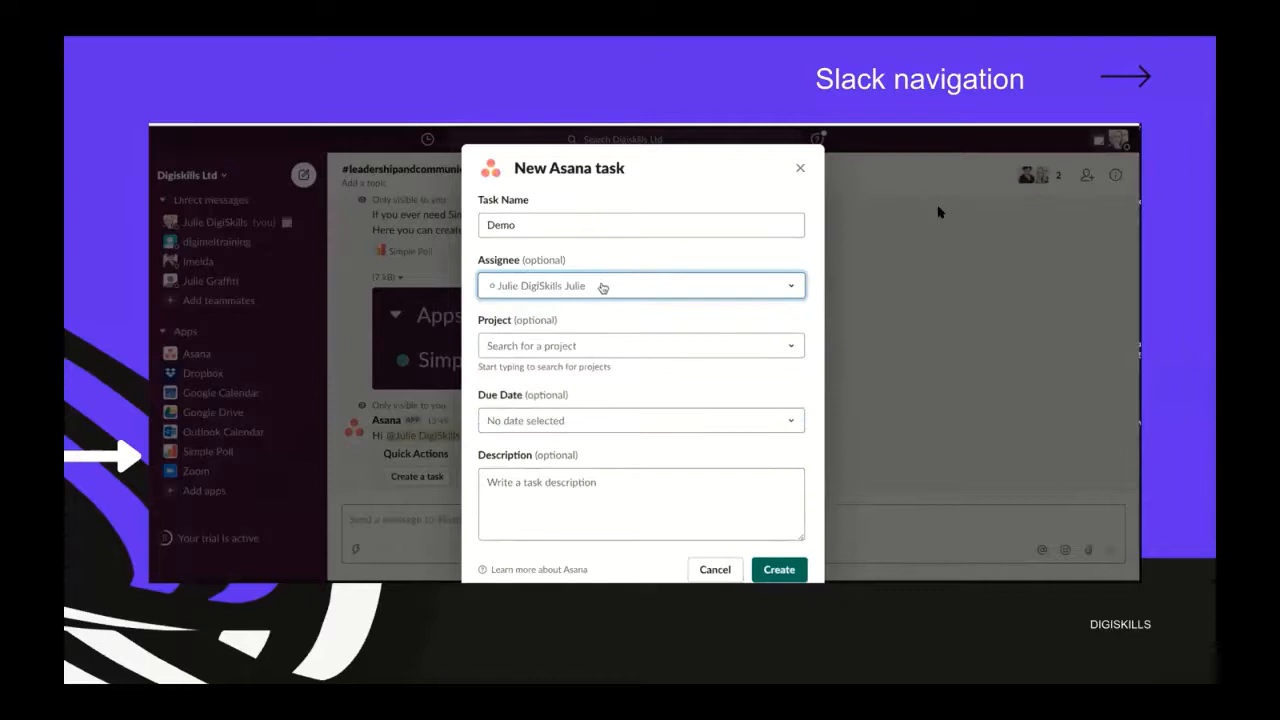
pyautogui.click(640, 344)
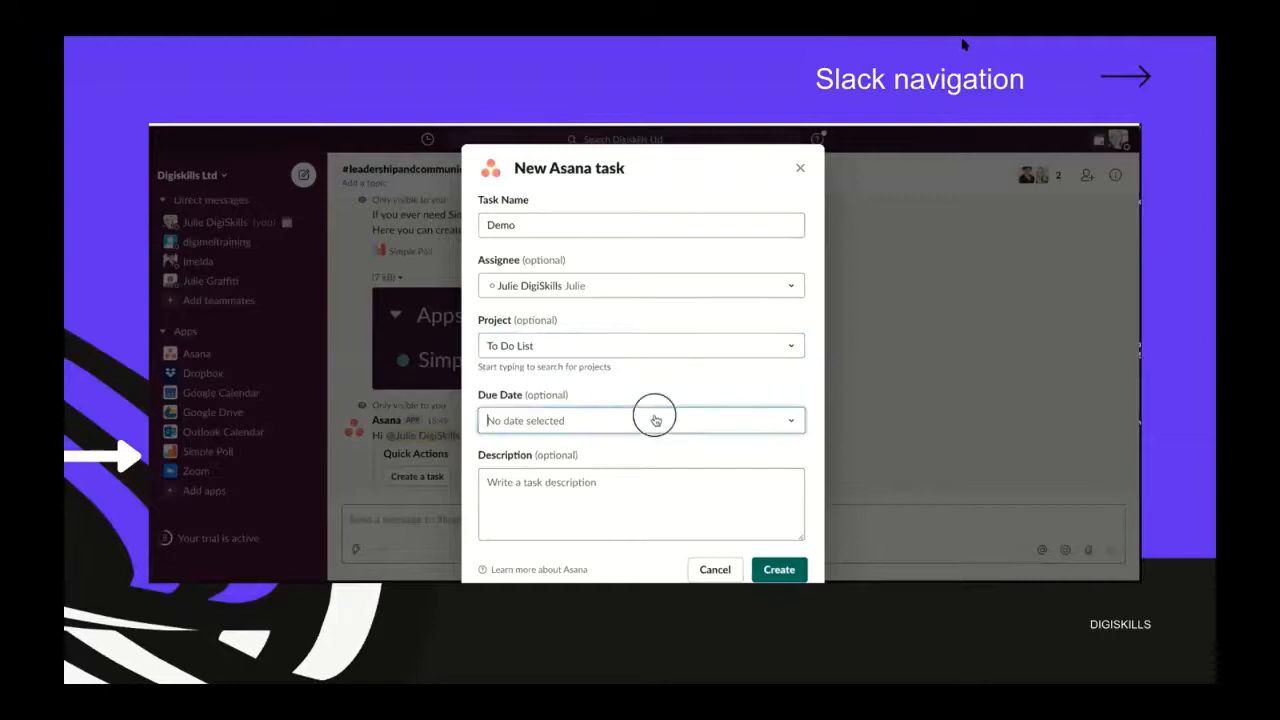
pyautogui.click(656, 420)
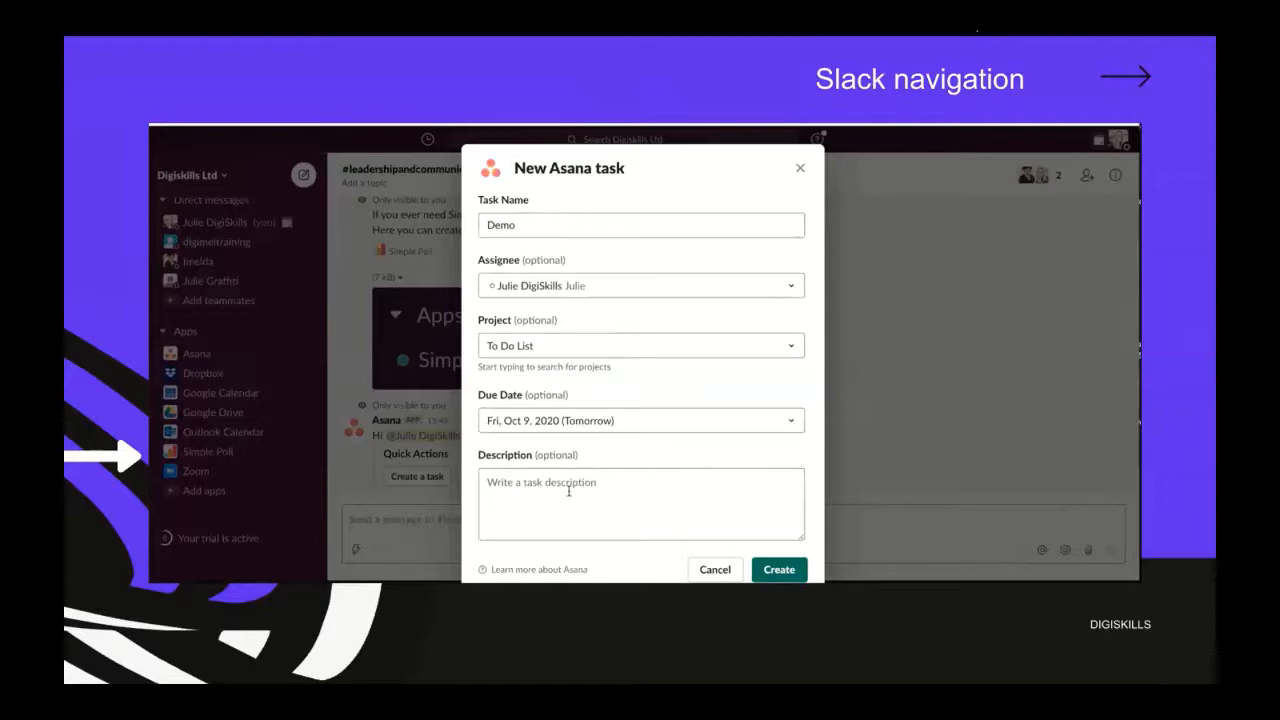
pyautogui.write('Please review')
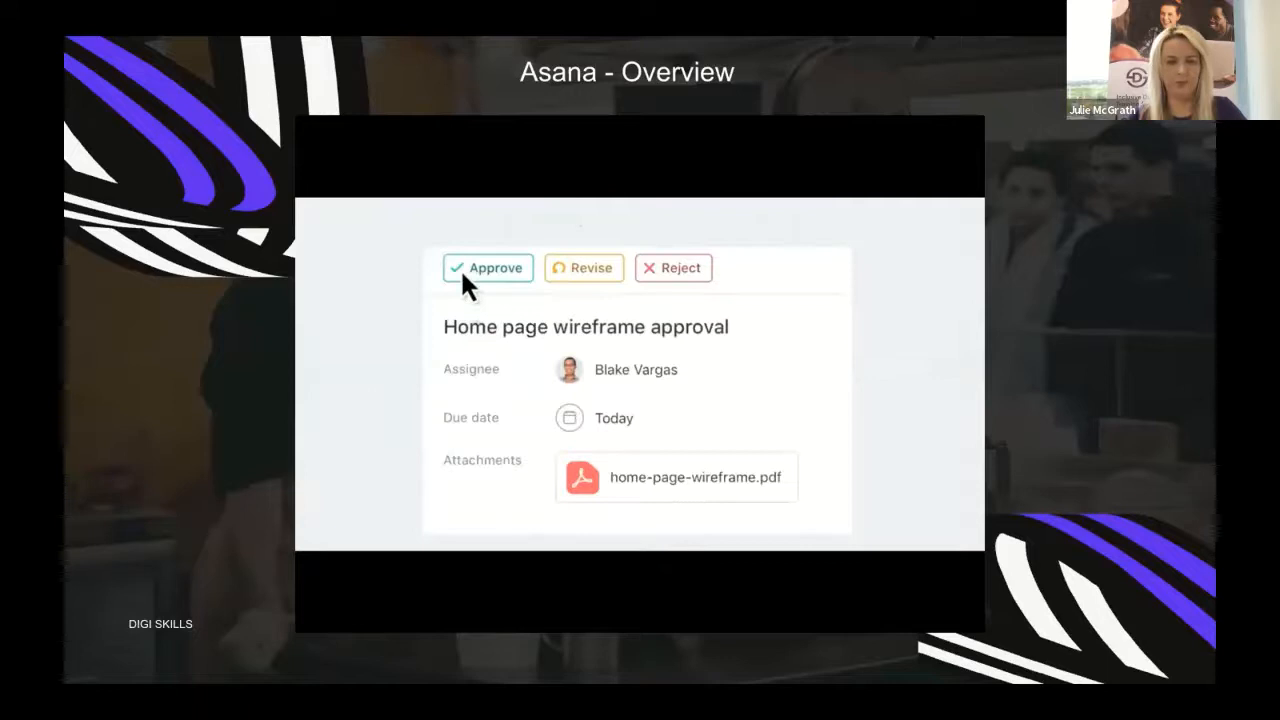
pyautogui.click(488, 268)
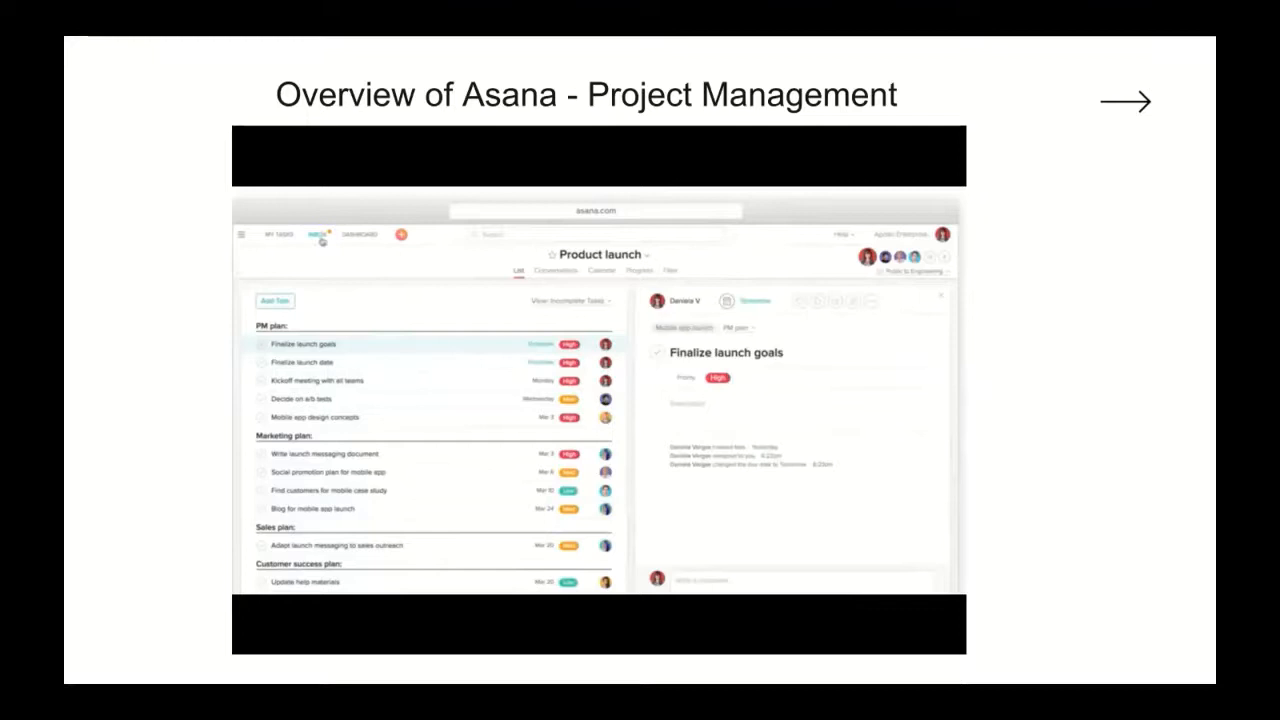
pyautogui.click(600, 270)
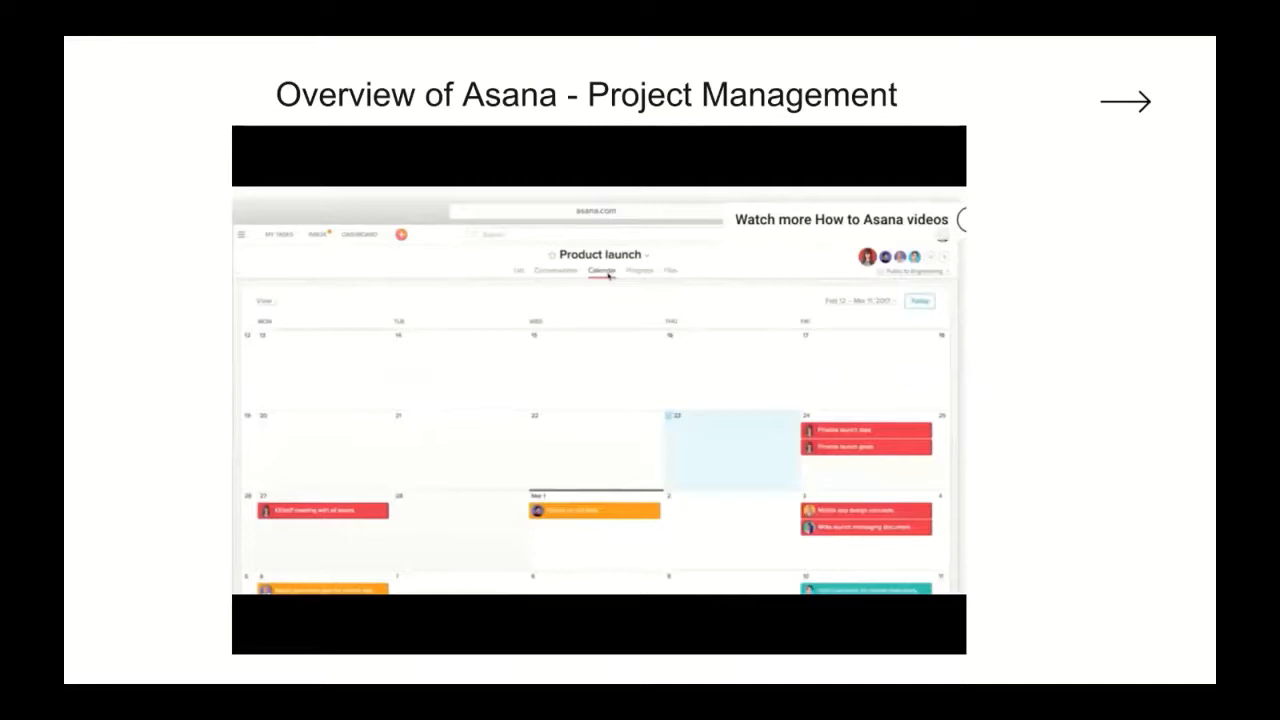
pyautogui.click(640, 270)
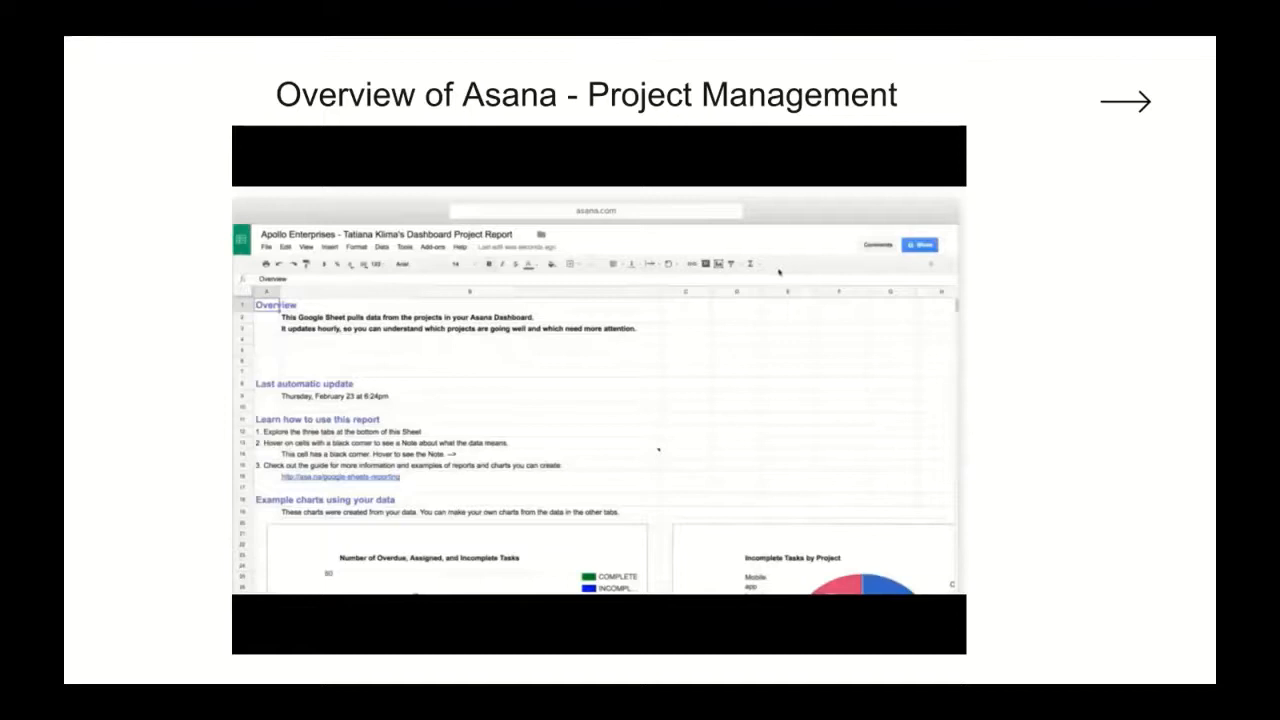
pyautogui.click(1124, 100)
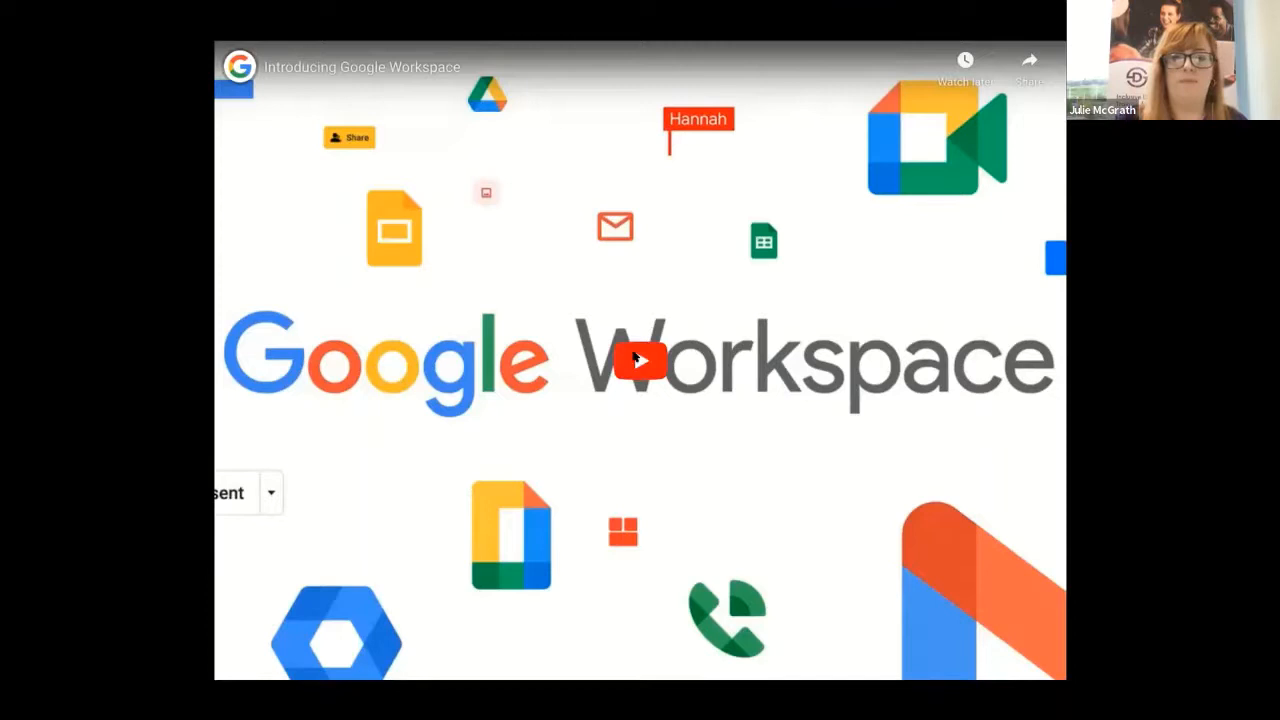
# Start the Introducing Google Workspace video, reaching the Lila's Bday doc with its slides preview
pyautogui.click(640, 360)
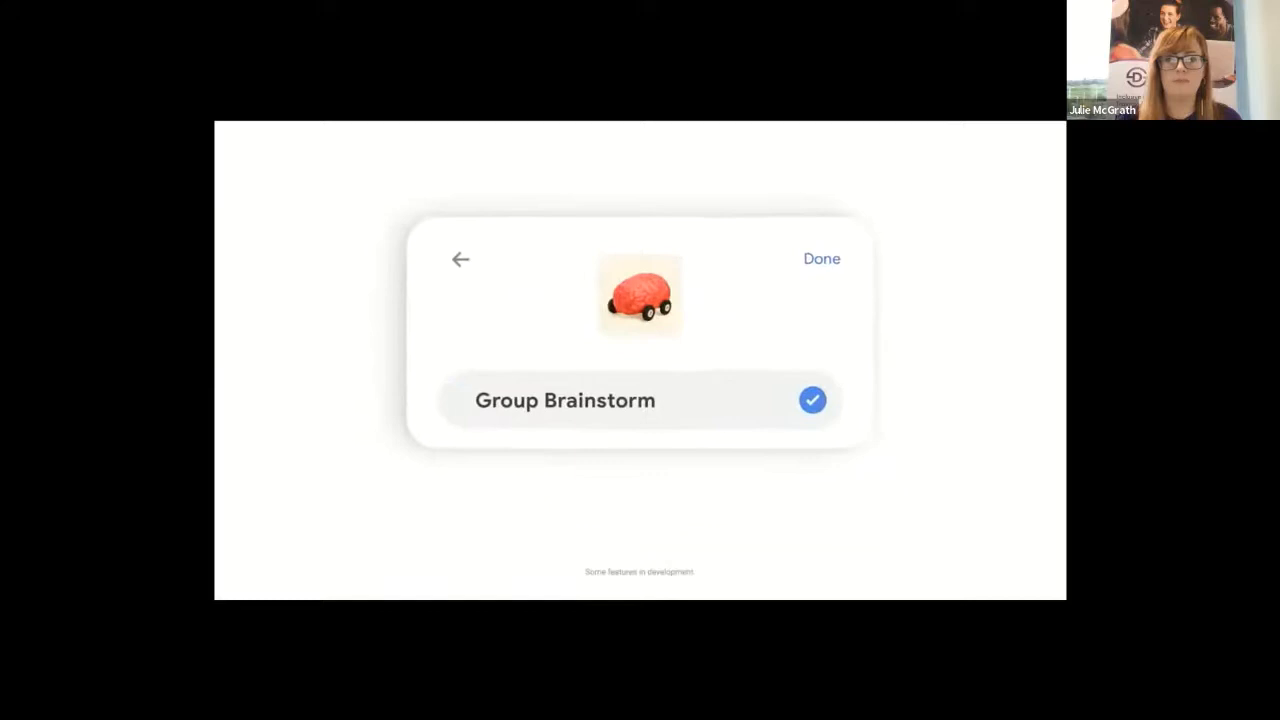
pyautogui.click(820, 258)
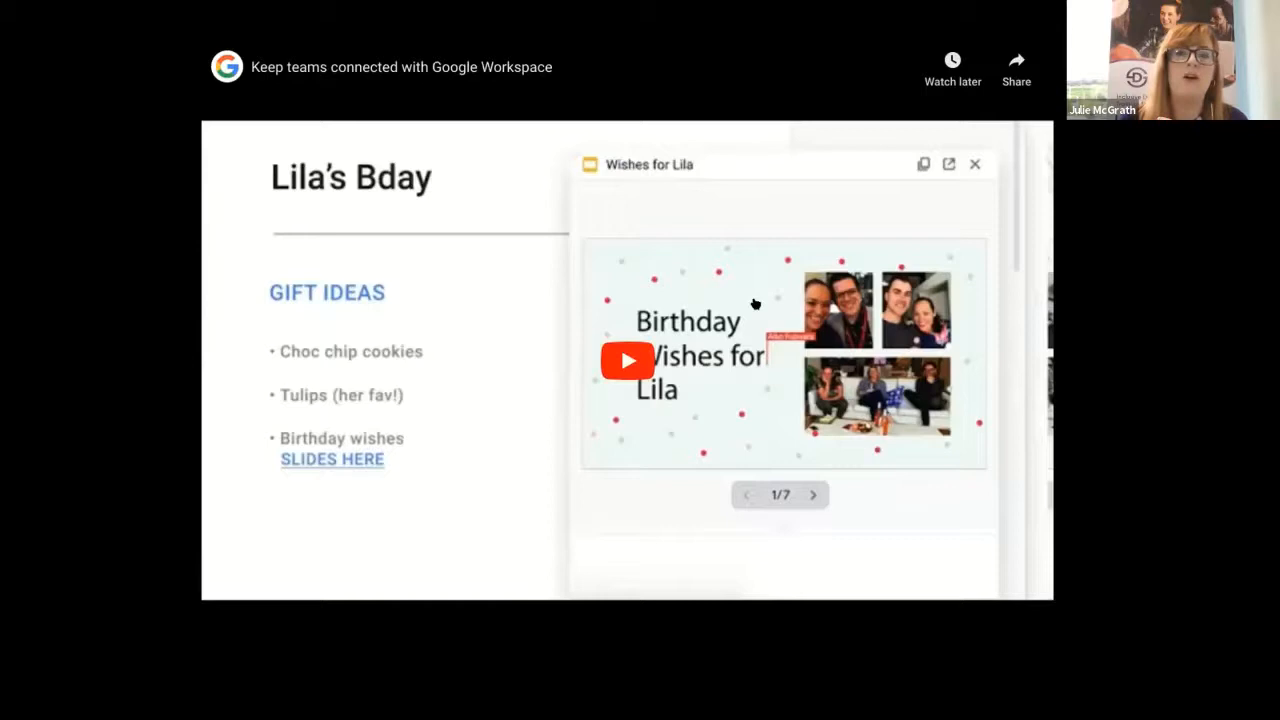
# From the Gmail inbox, create a new chat room for Lila's Bday Surprise and add teammates
pyautogui.click(628, 360)
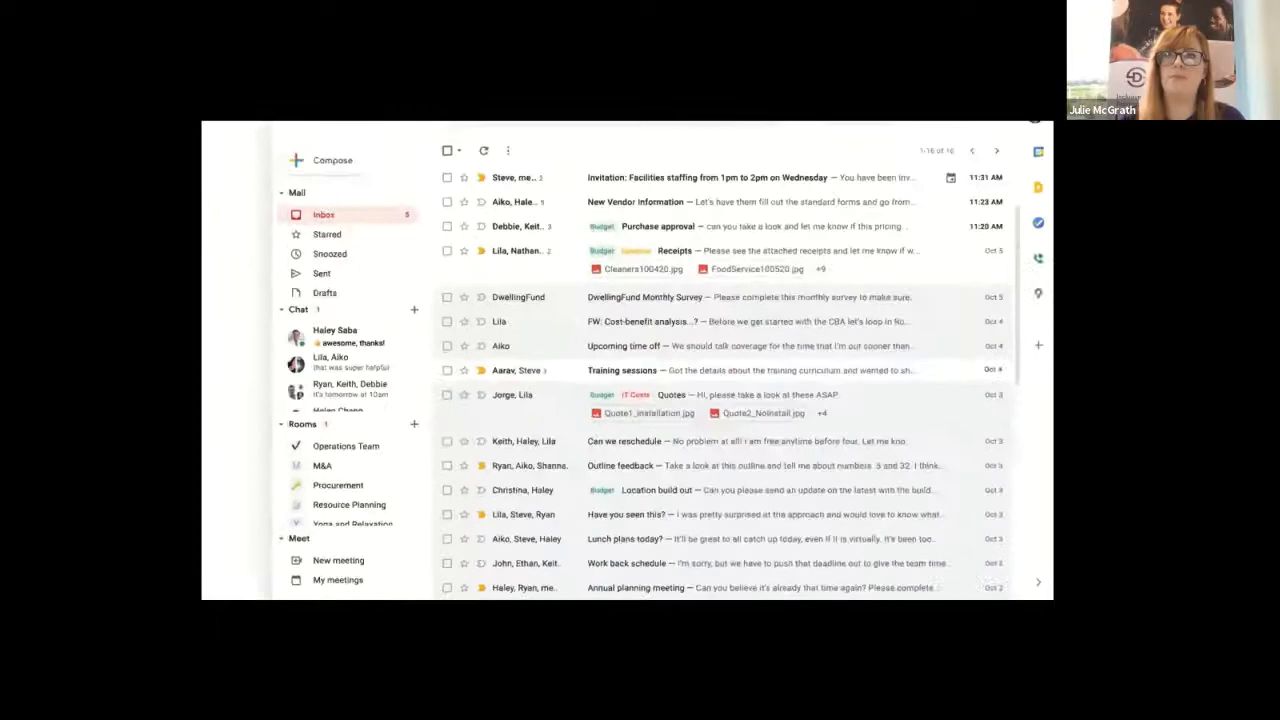
pyautogui.click(414, 308)
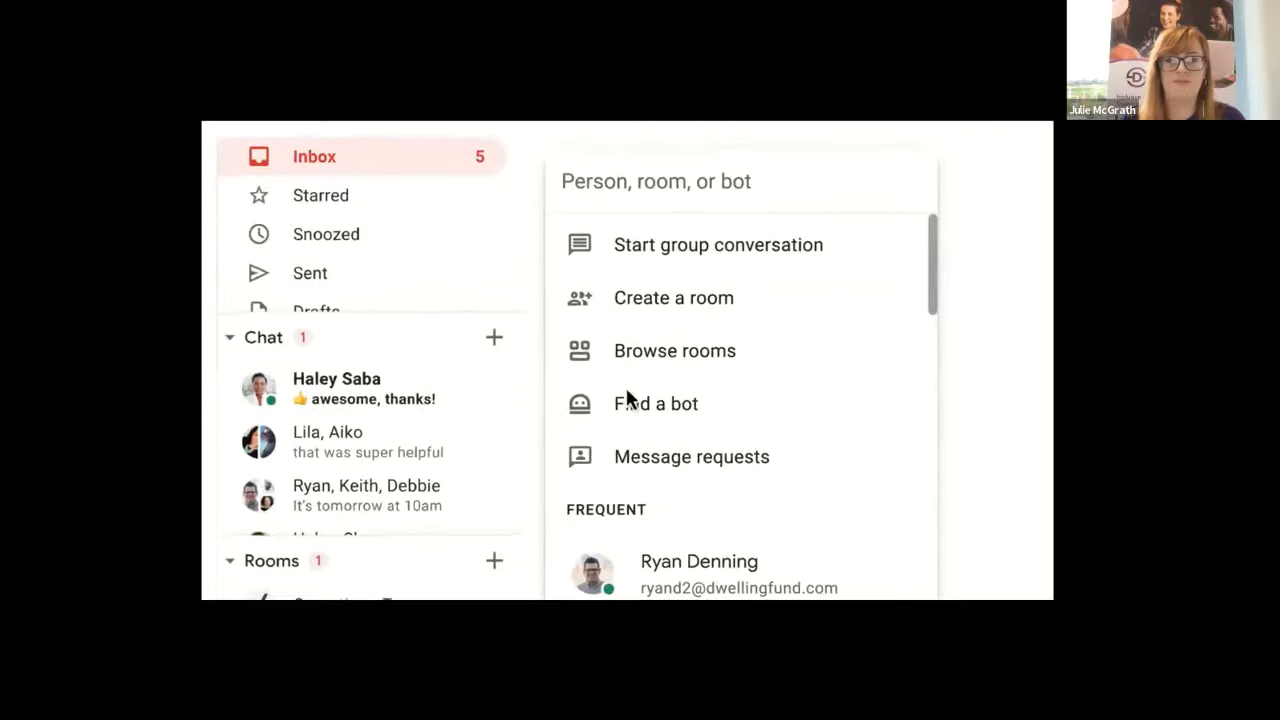
pyautogui.click(672, 296)
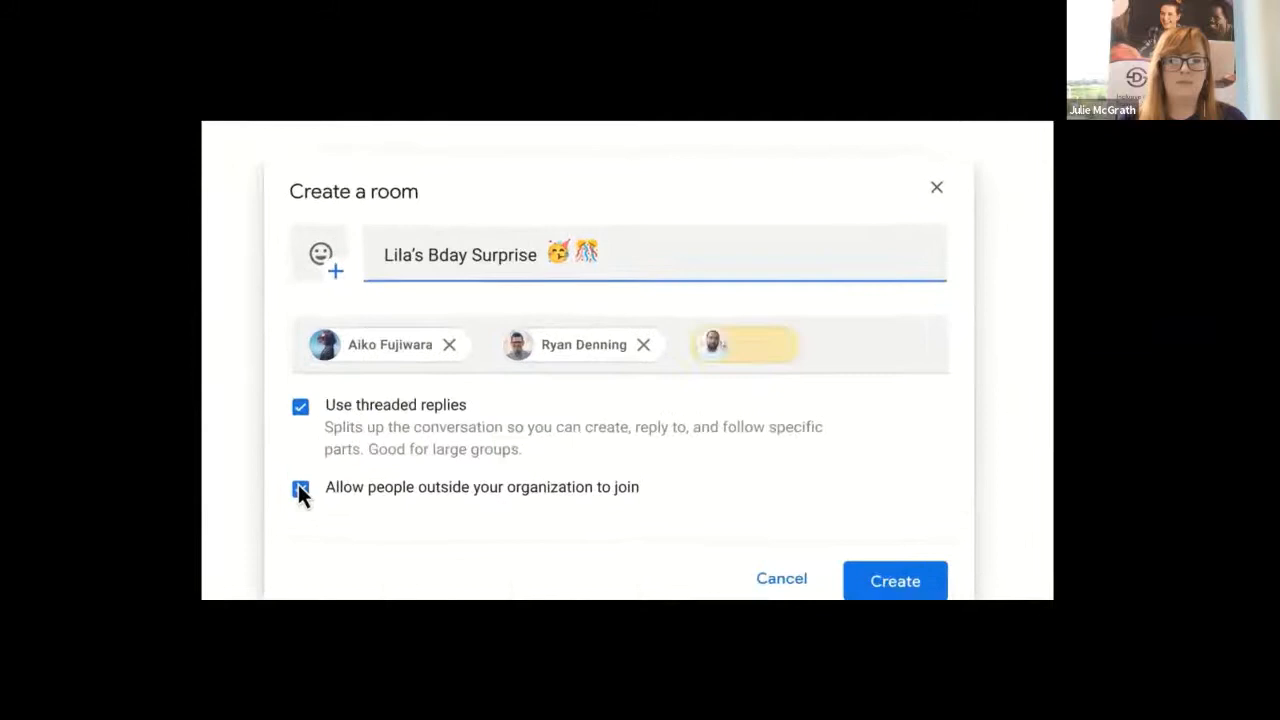
# Create the birthday room, view its Tasks list and check off Expense the cookies
pyautogui.click(894, 580)
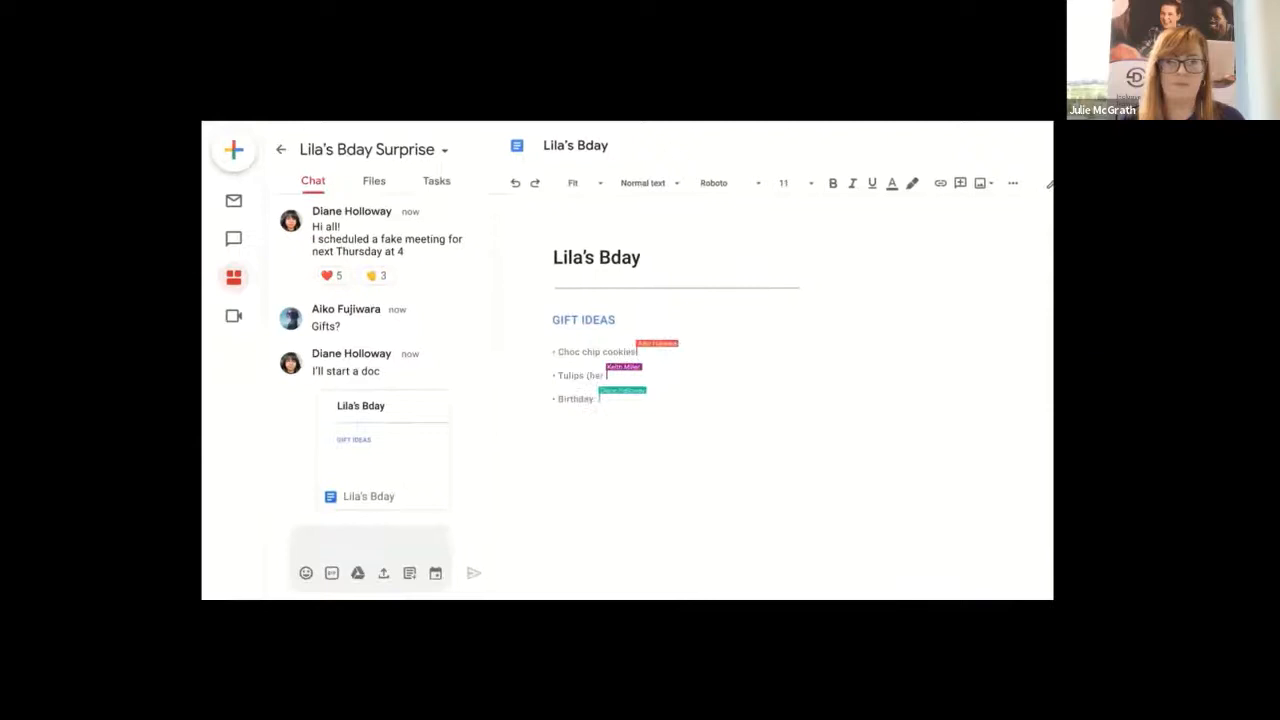
pyautogui.click(332, 458)
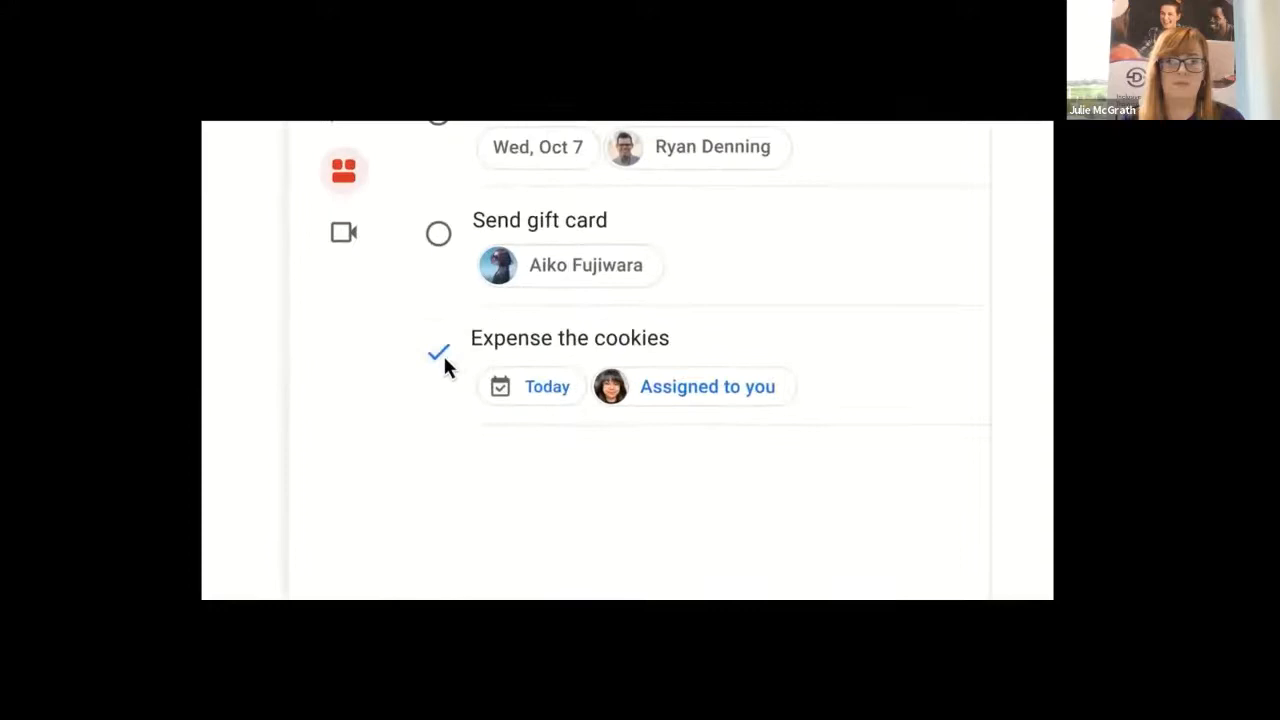
pyautogui.scroll(3)
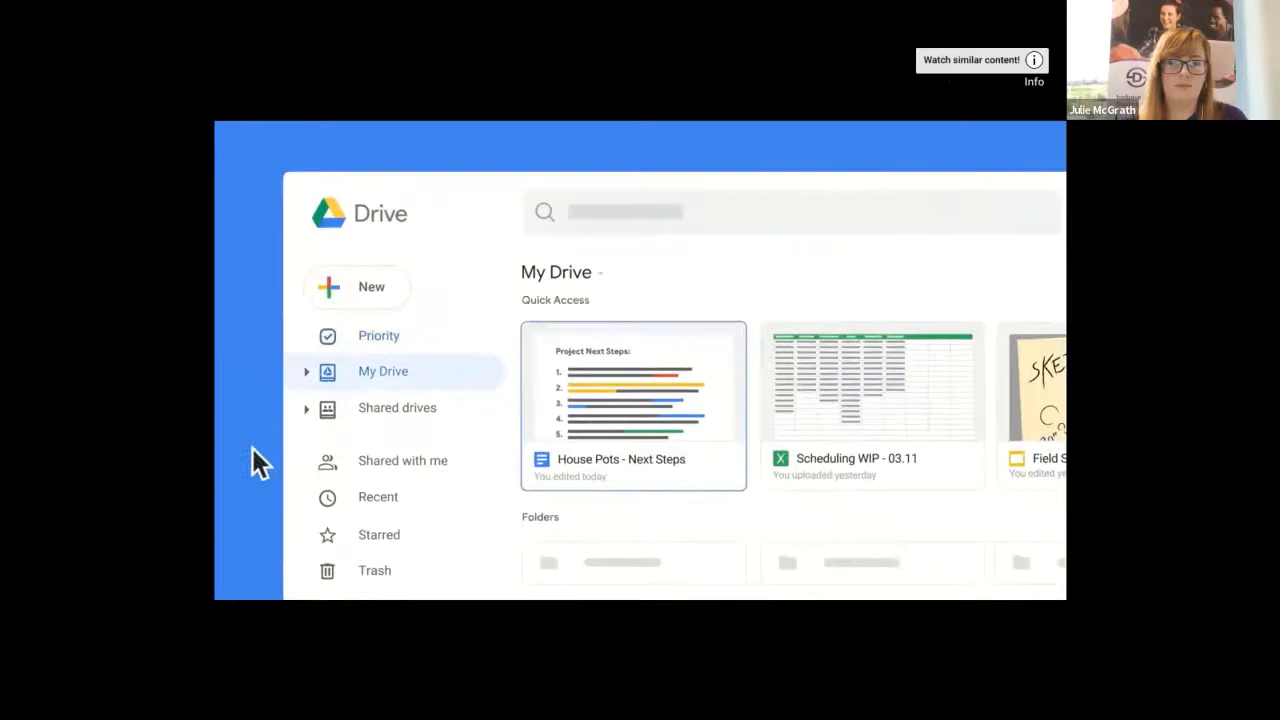
pyautogui.click(396, 408)
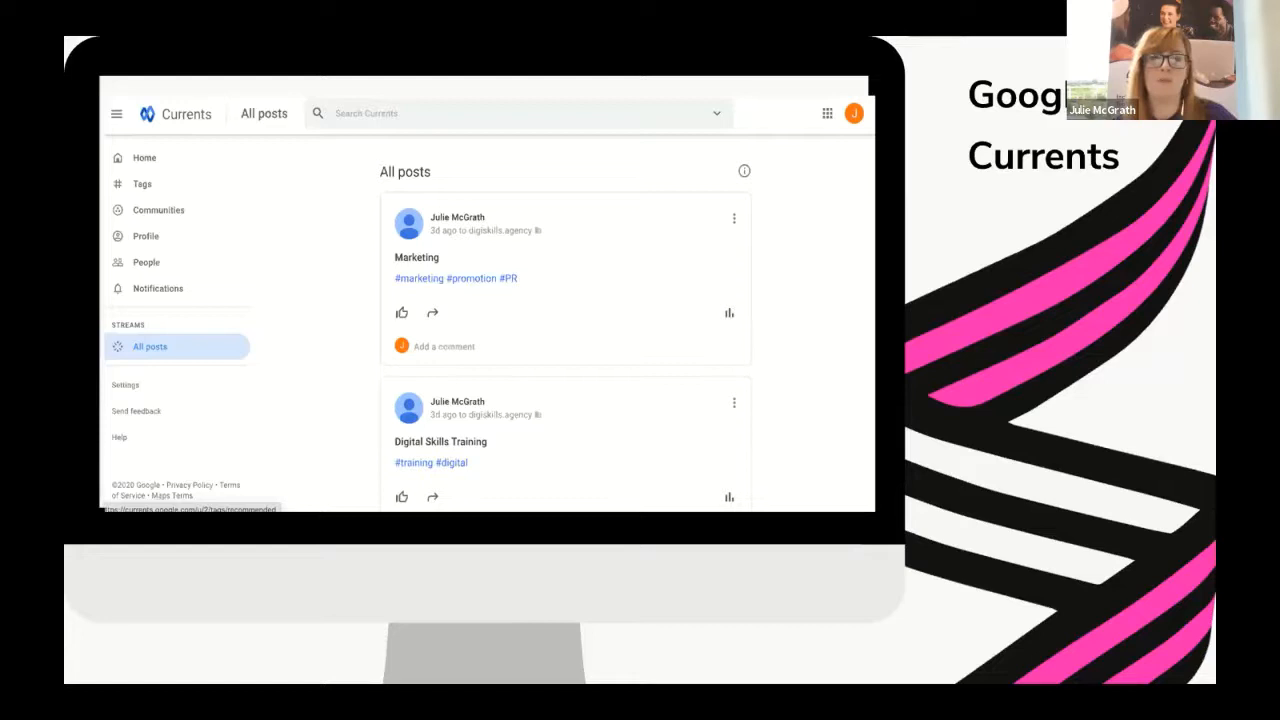
pyautogui.click(158, 210)
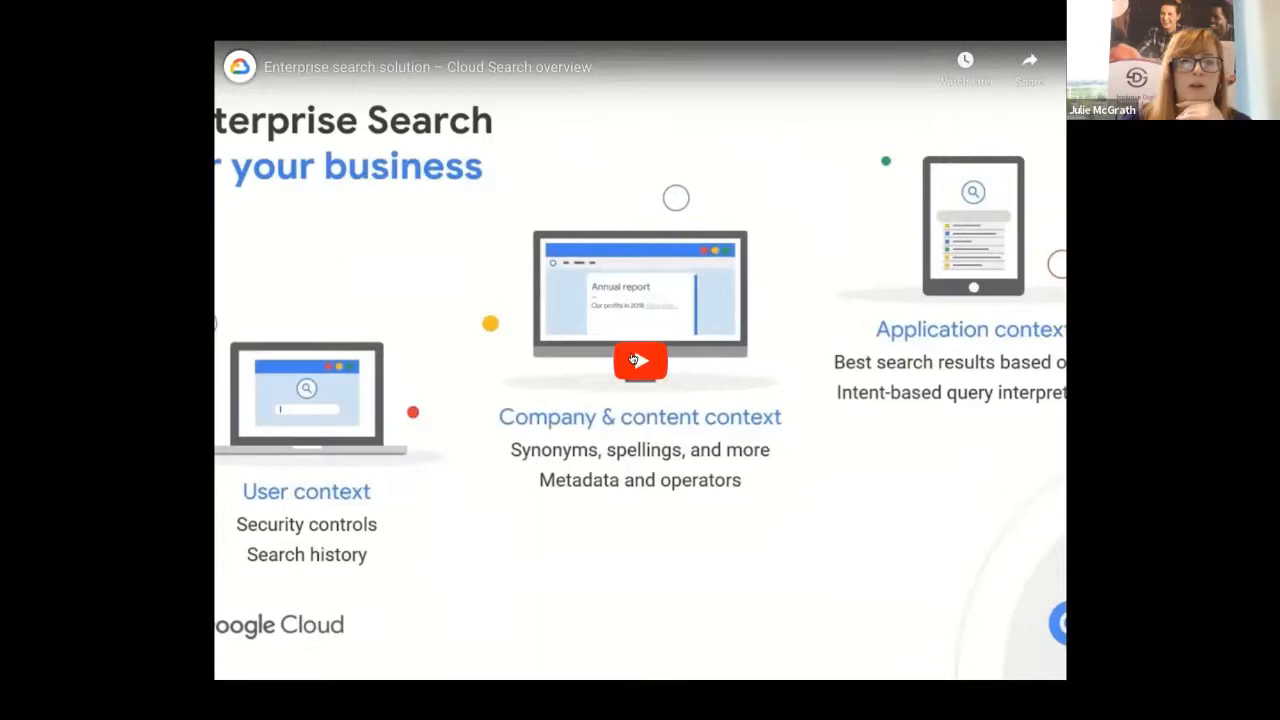
# Advance to the Cloud Search in action slide showing the hybrid cover query results
pyautogui.click(640, 360)
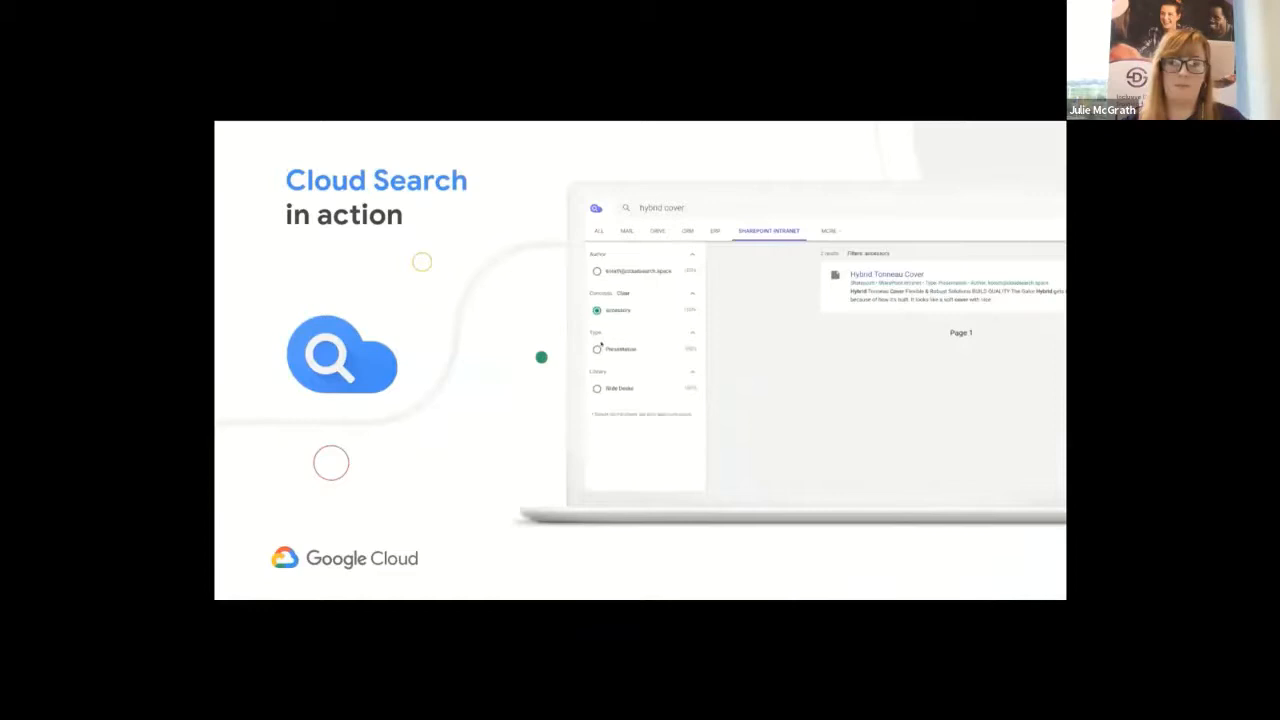
# Play the Cloud Search demo animation so its search results update
pyautogui.click(628, 232)
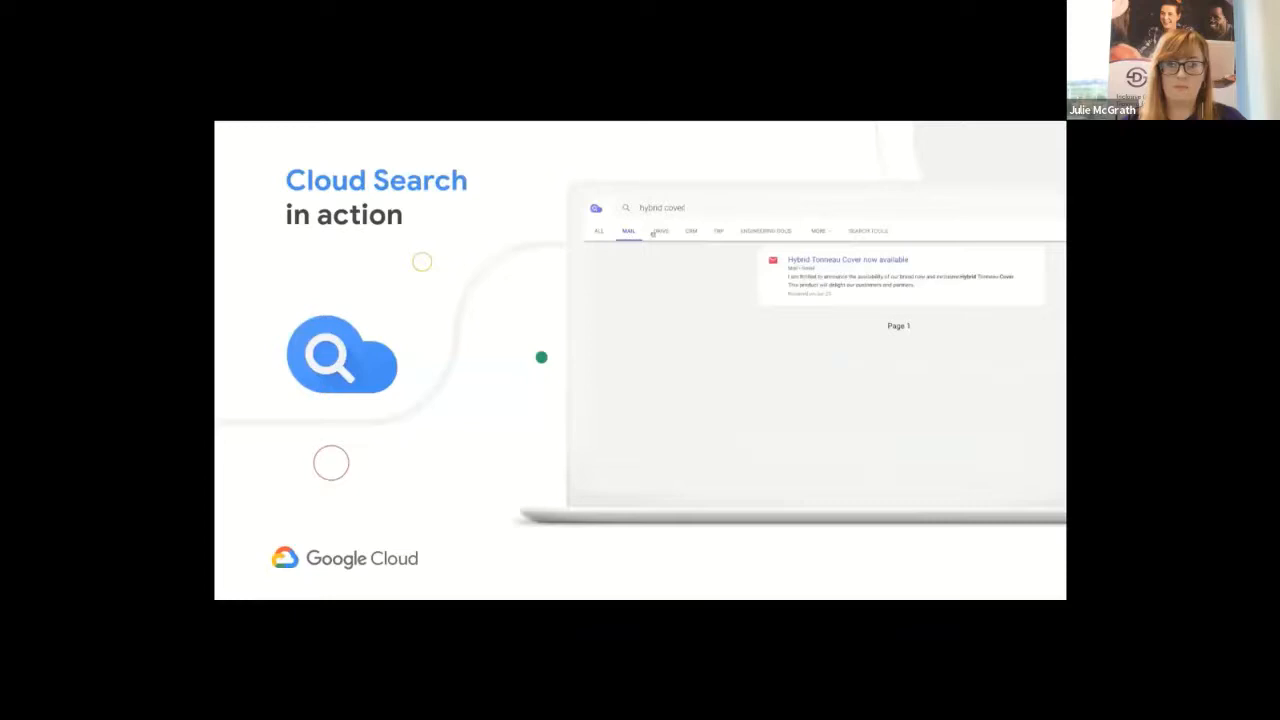
pyautogui.click(600, 232)
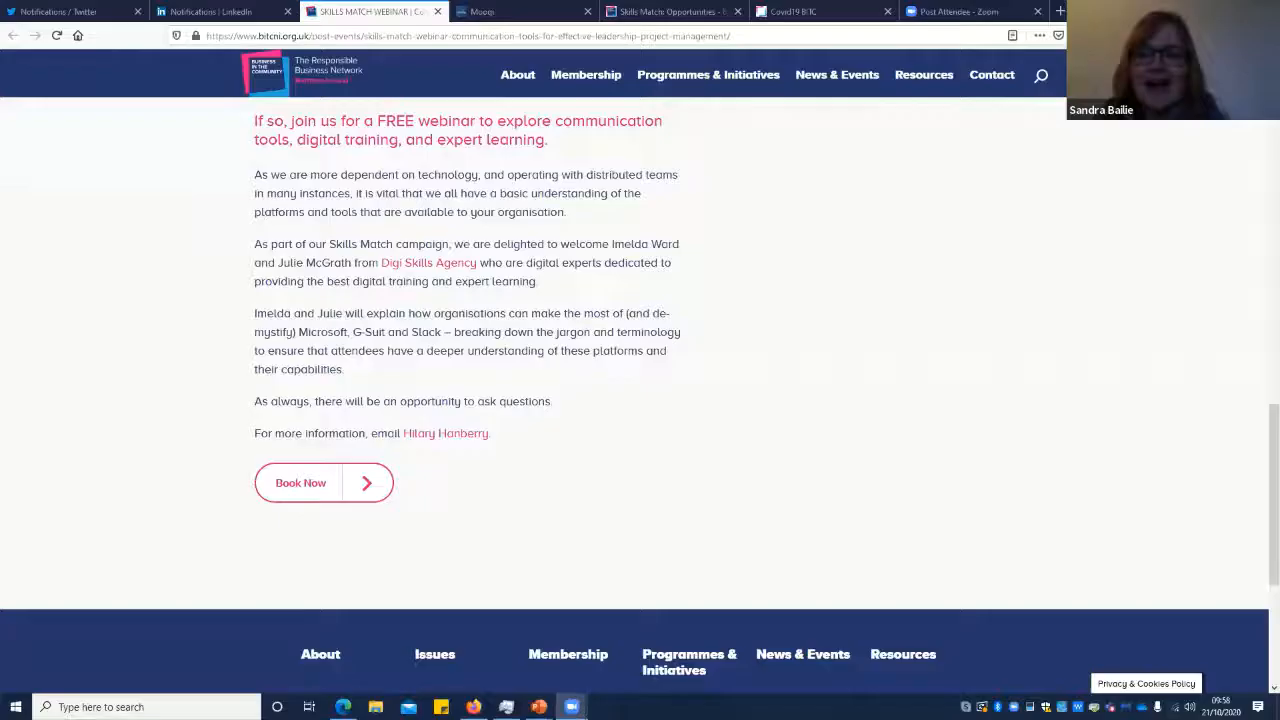
pyautogui.moveTo(88, 436)
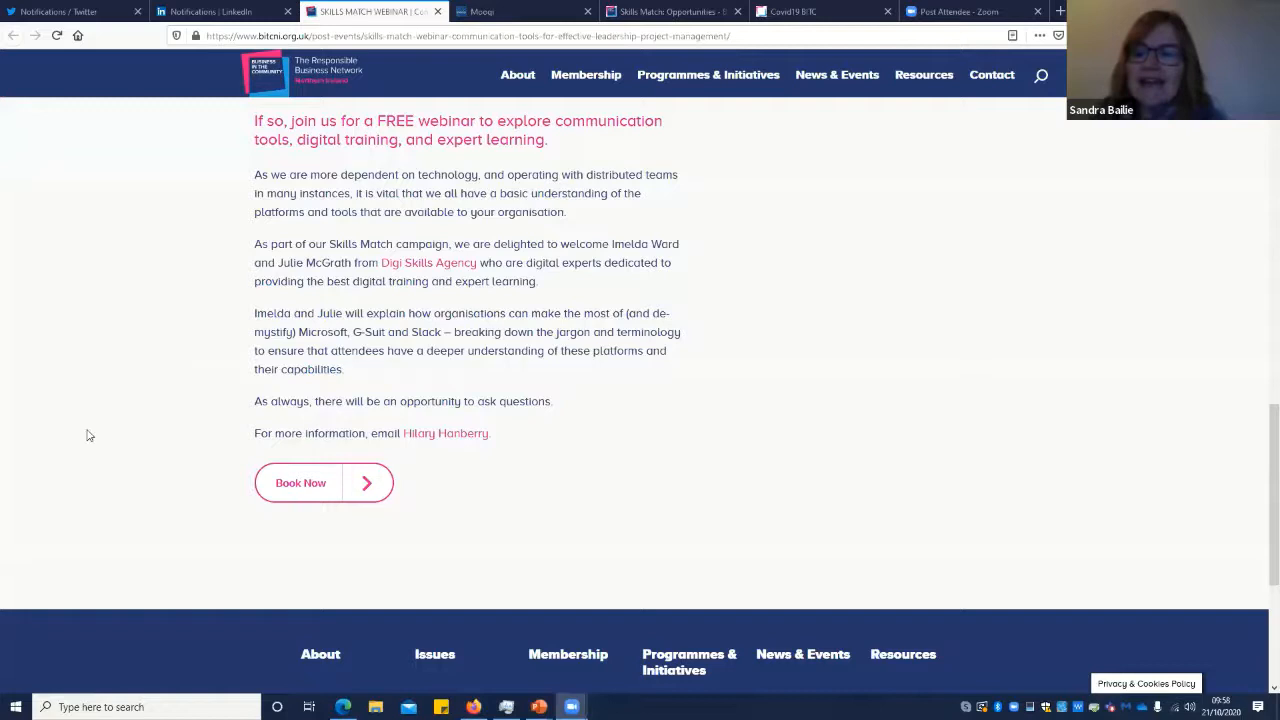